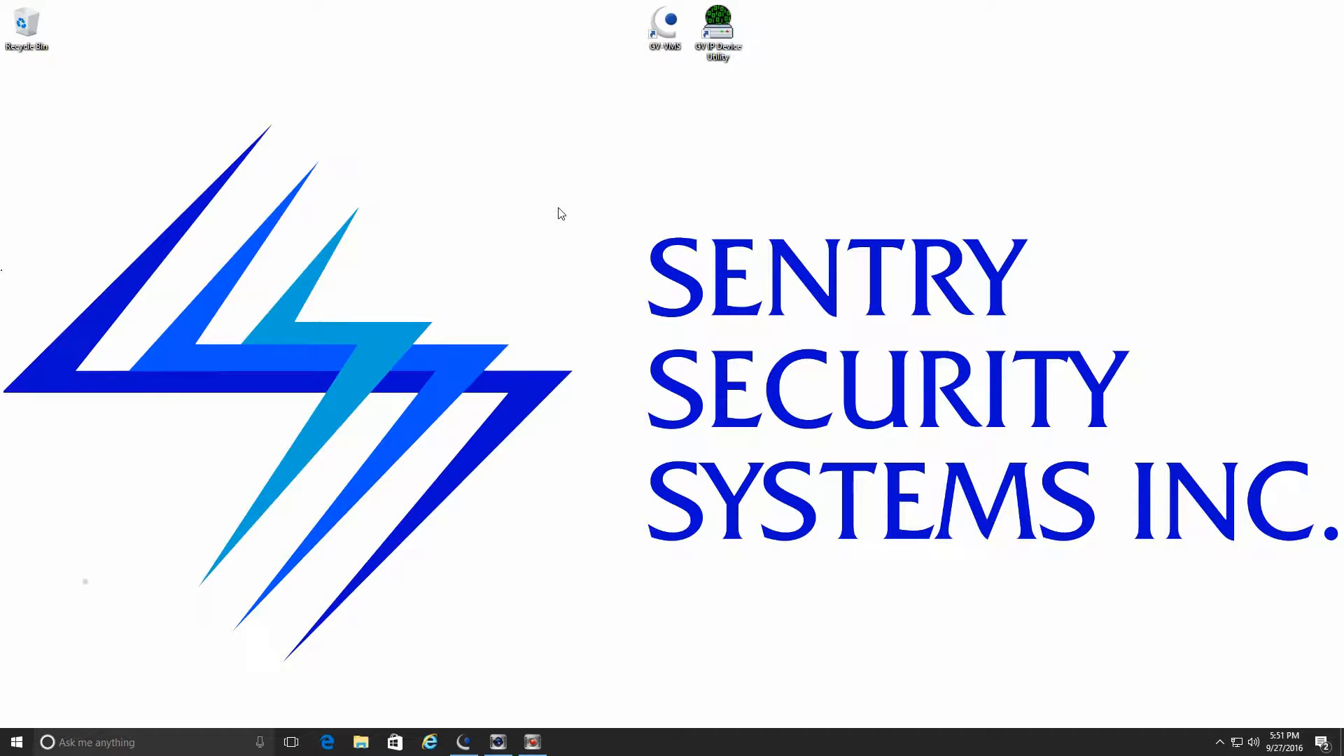
{"action": "mouse_move", "coordinate": [414, 699]}
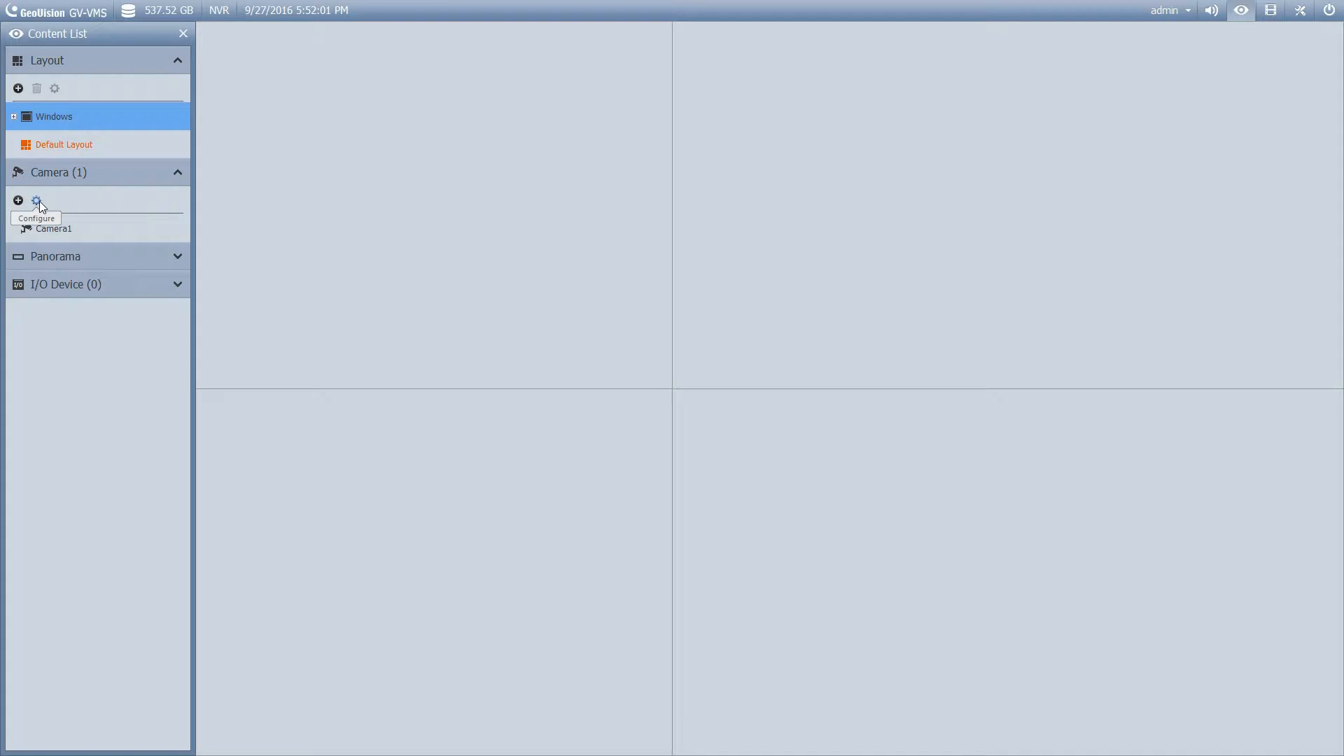
Step: Create a new layout group named Test in the Layout section's content list
{"action": "left_click", "coordinate": [52, 228]}
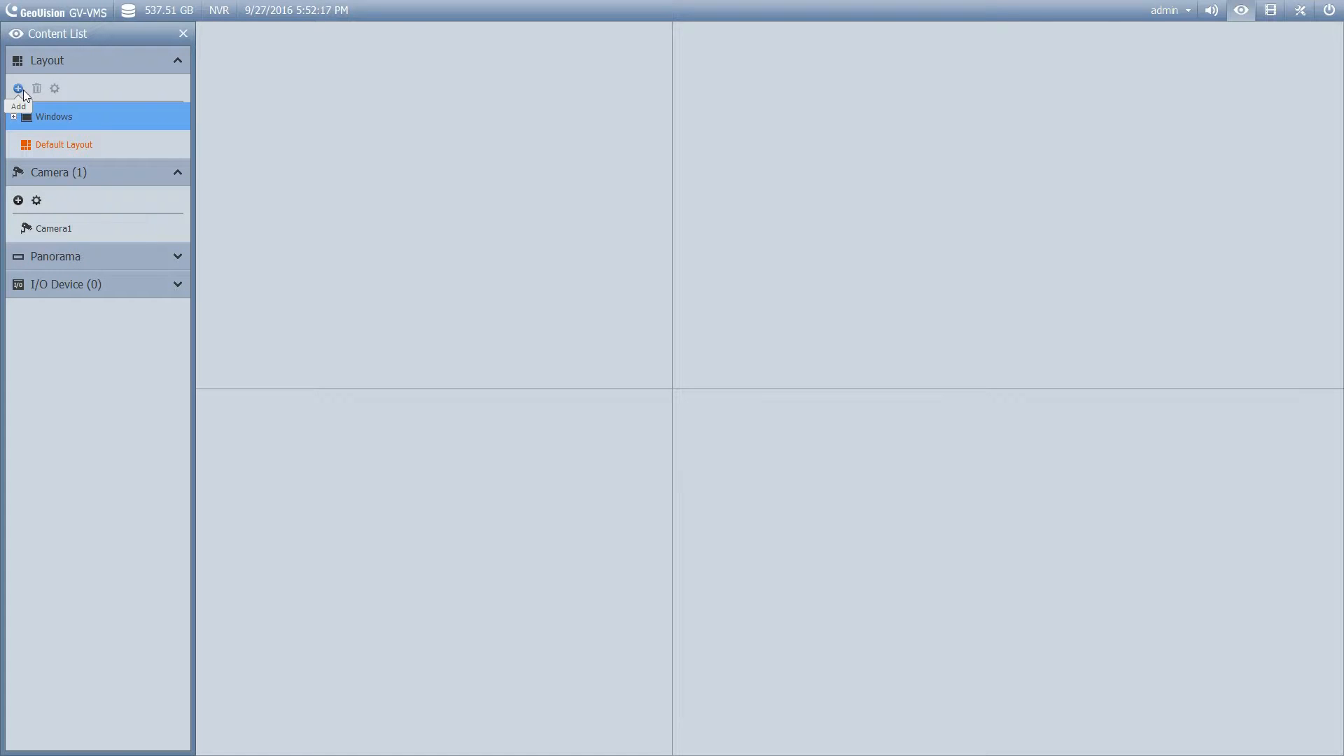
{"action": "left_click", "coordinate": [19, 88]}
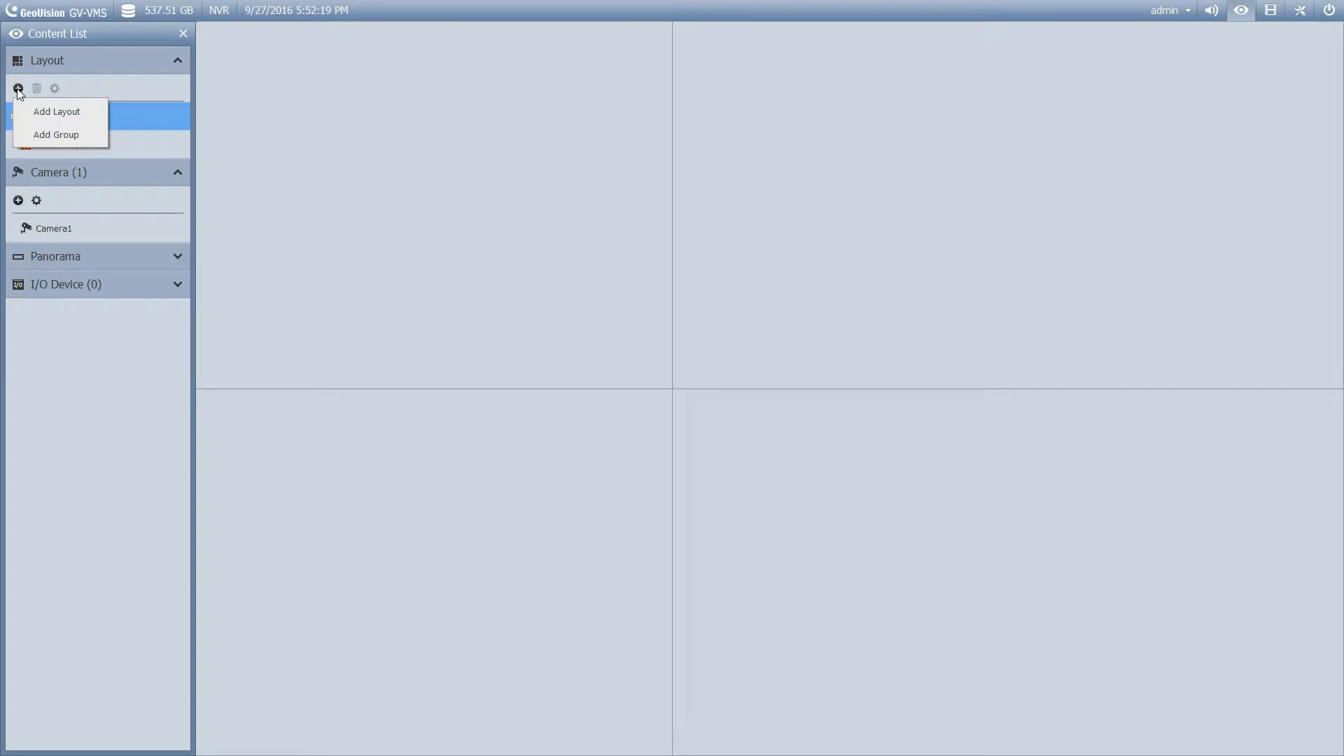
{"action": "mouse_move", "coordinate": [56, 112]}
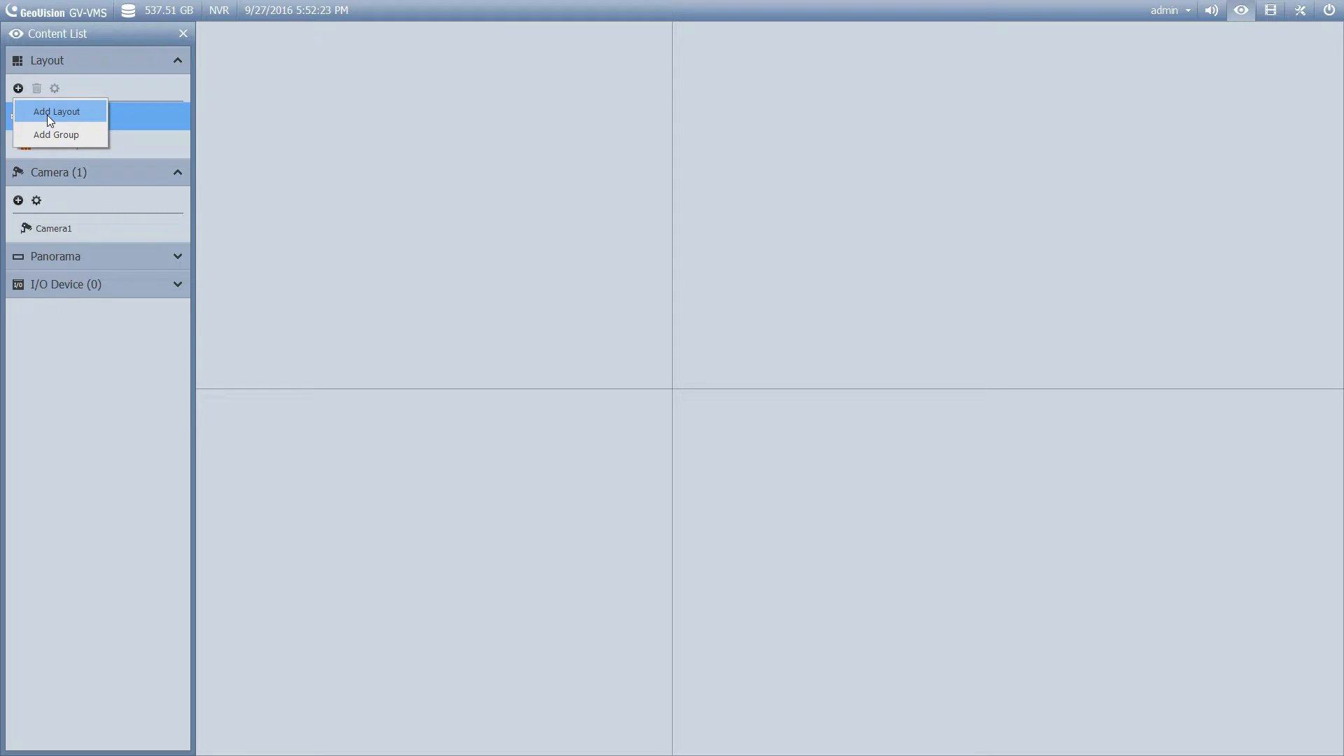
{"action": "left_click", "coordinate": [56, 134]}
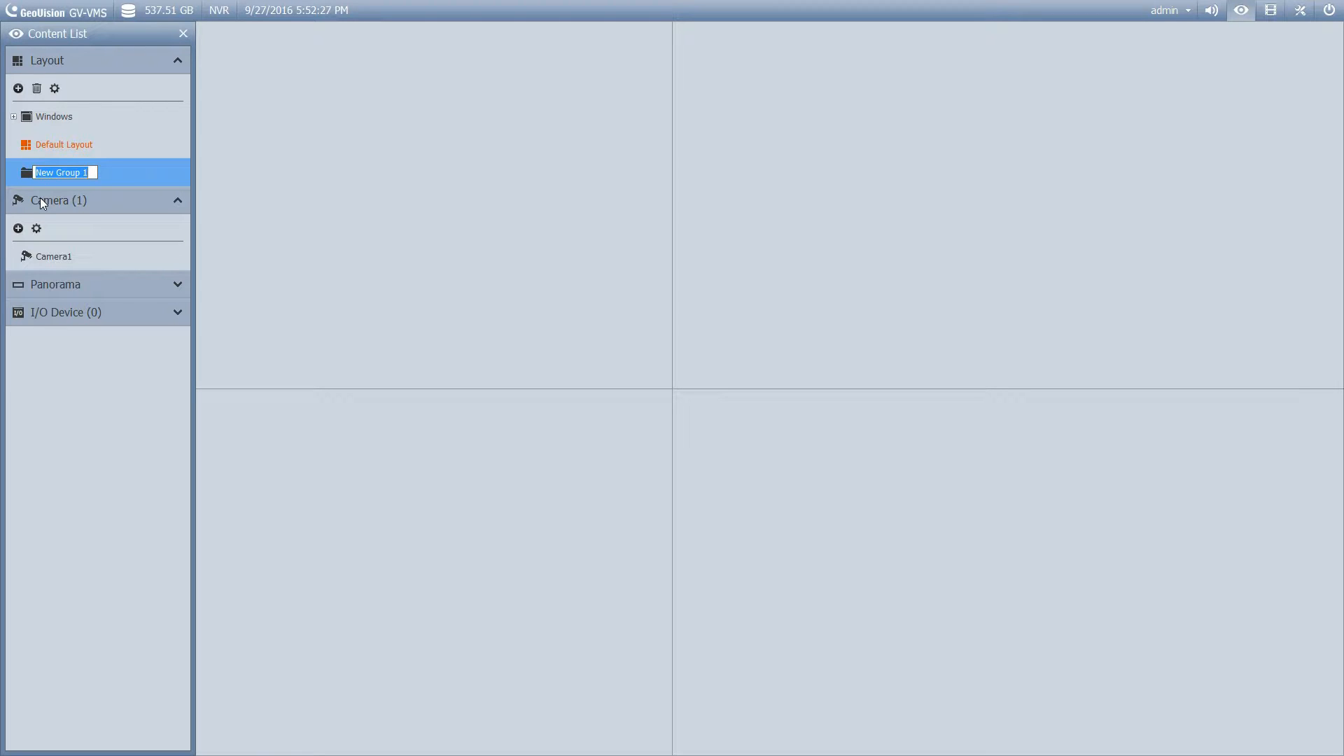
{"action": "type", "text": "Test"}
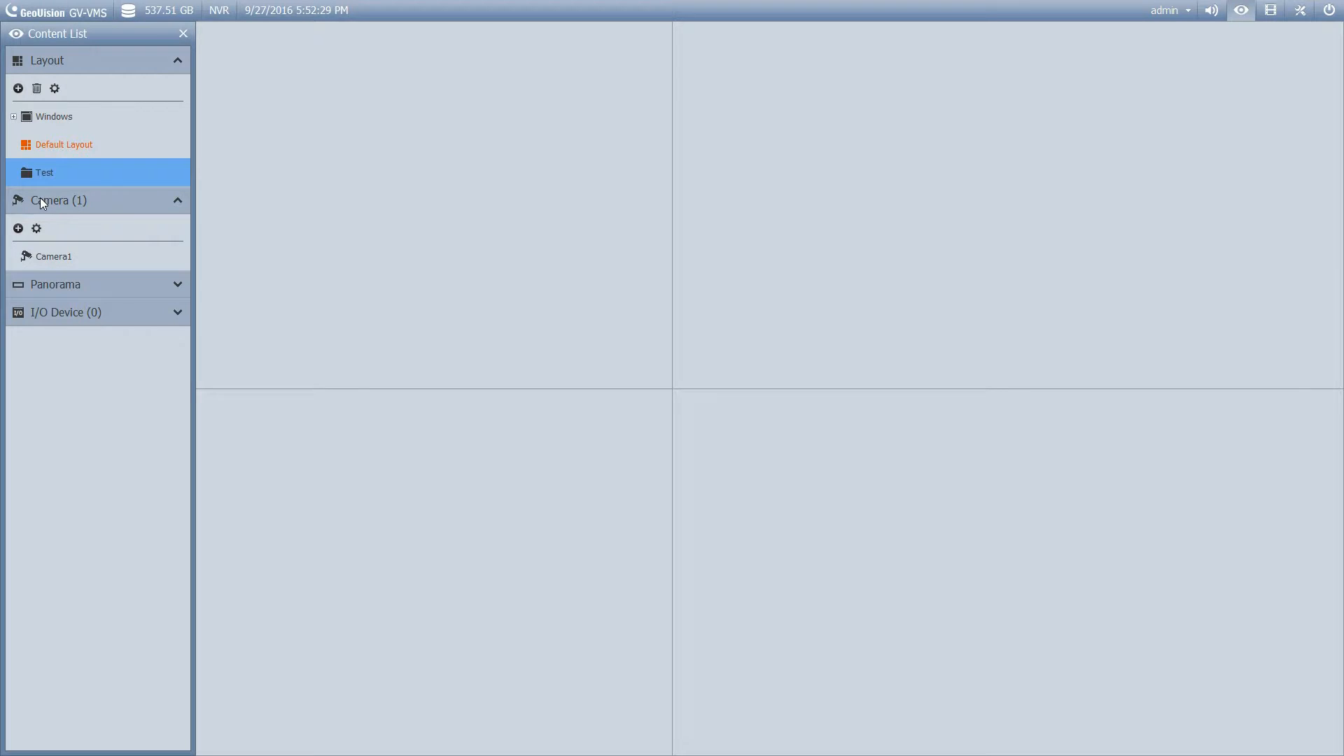
{"action": "left_click", "coordinate": [55, 88]}
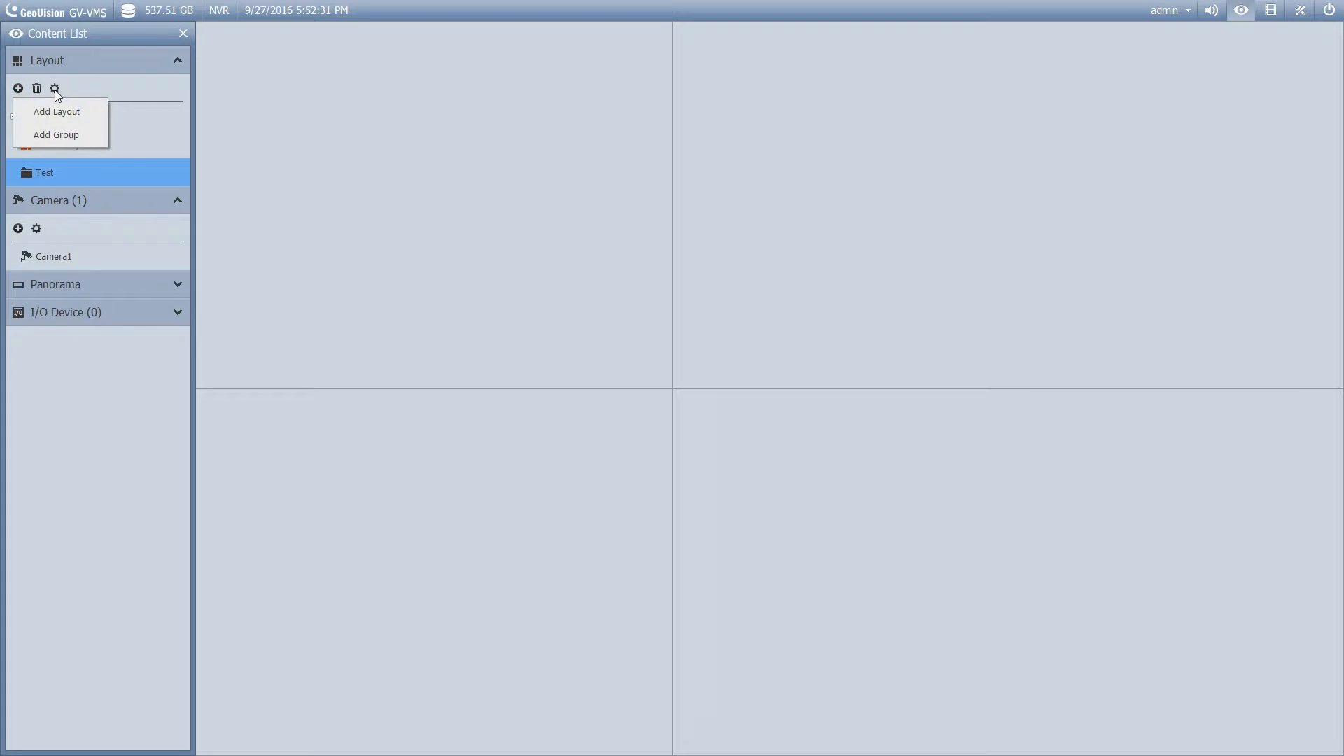
Step: Add a layout named Sample with the Customize cell arrangement, bringing up the grid editor
{"action": "left_click", "coordinate": [56, 112]}
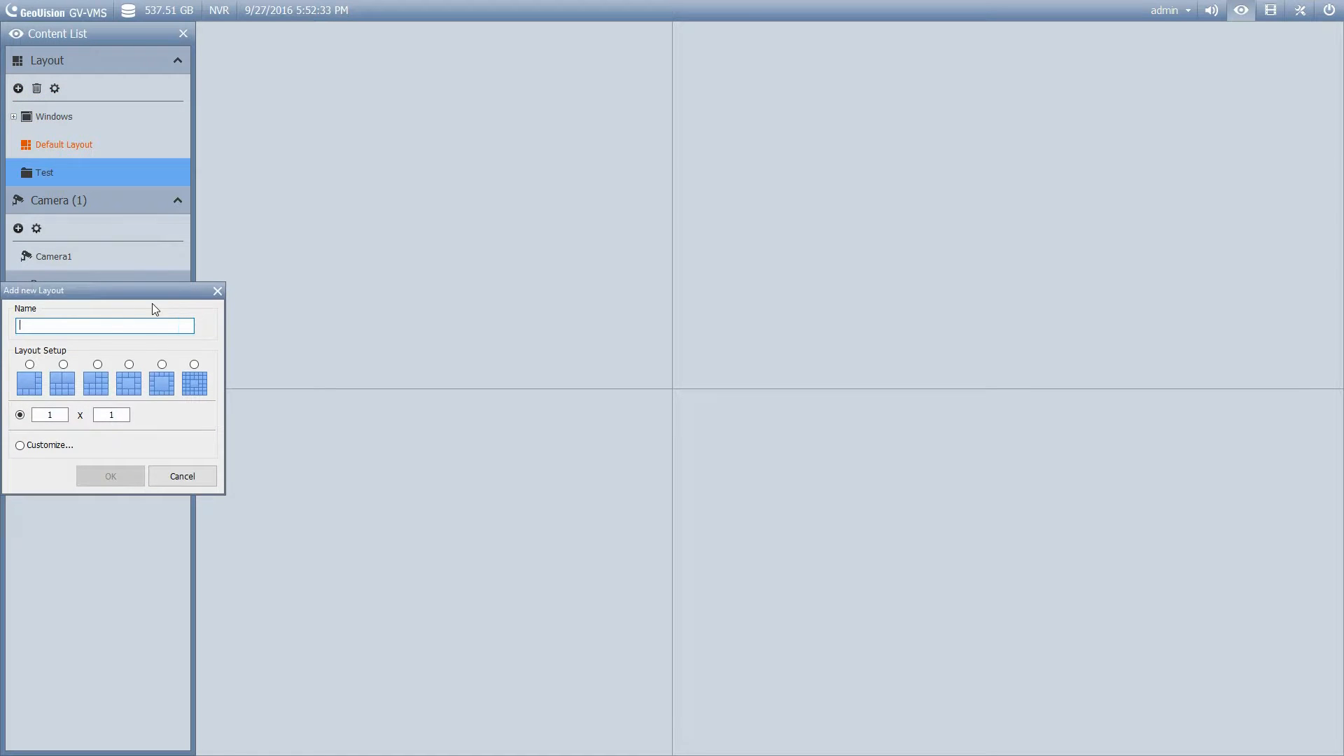
{"action": "type", "text": "Sam"}
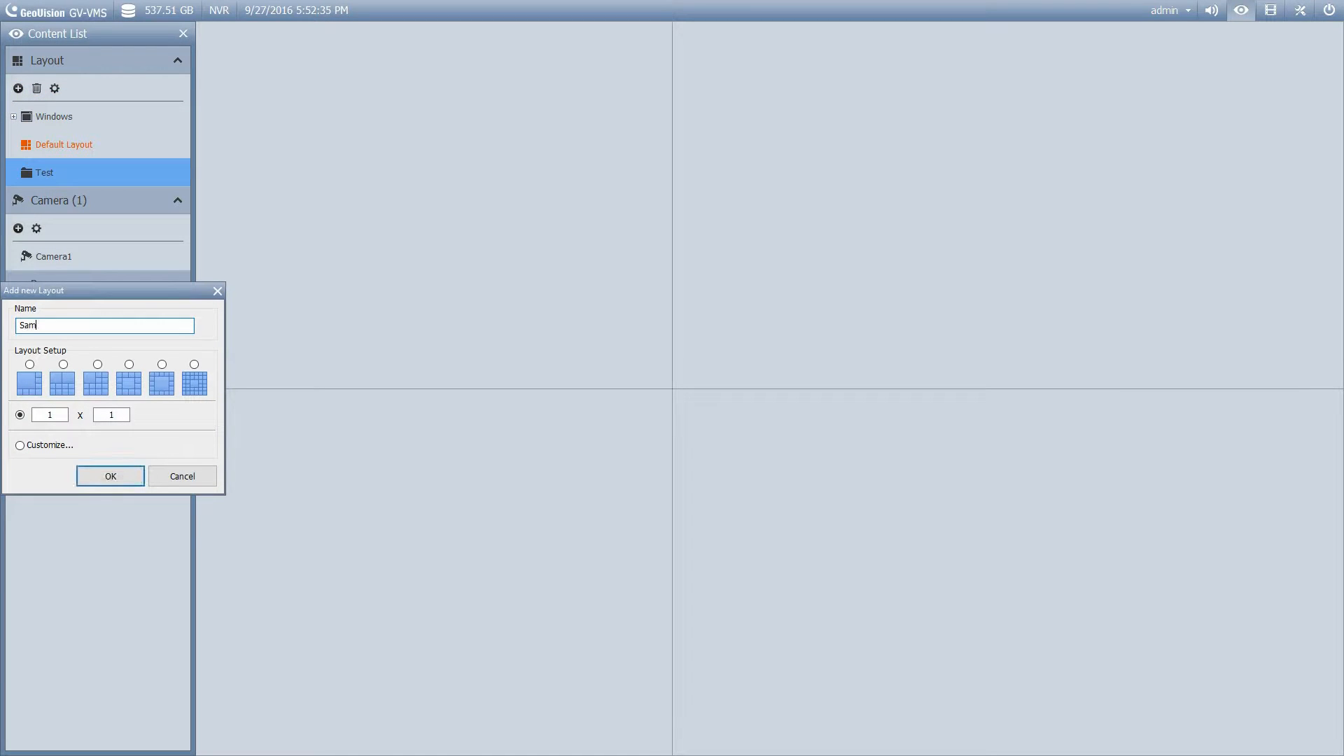
{"action": "type", "text": "ple"}
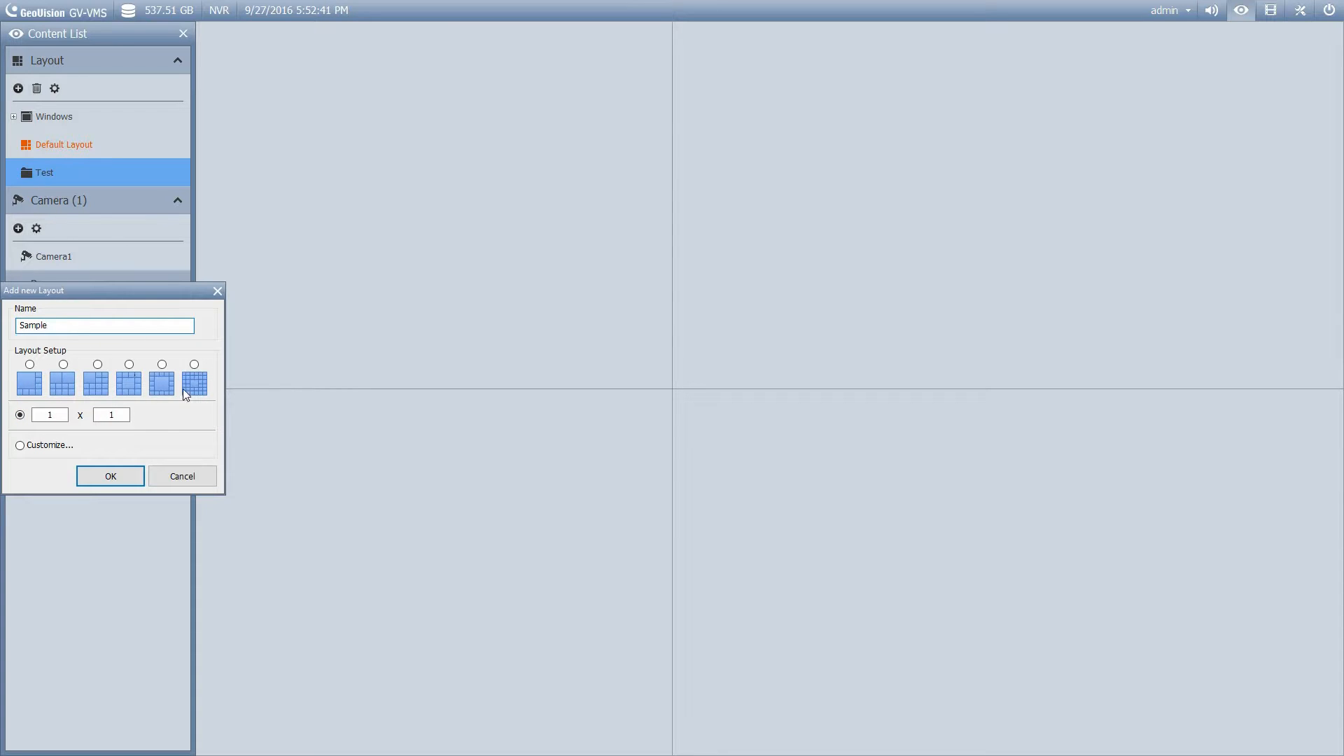
{"action": "left_click", "coordinate": [20, 446]}
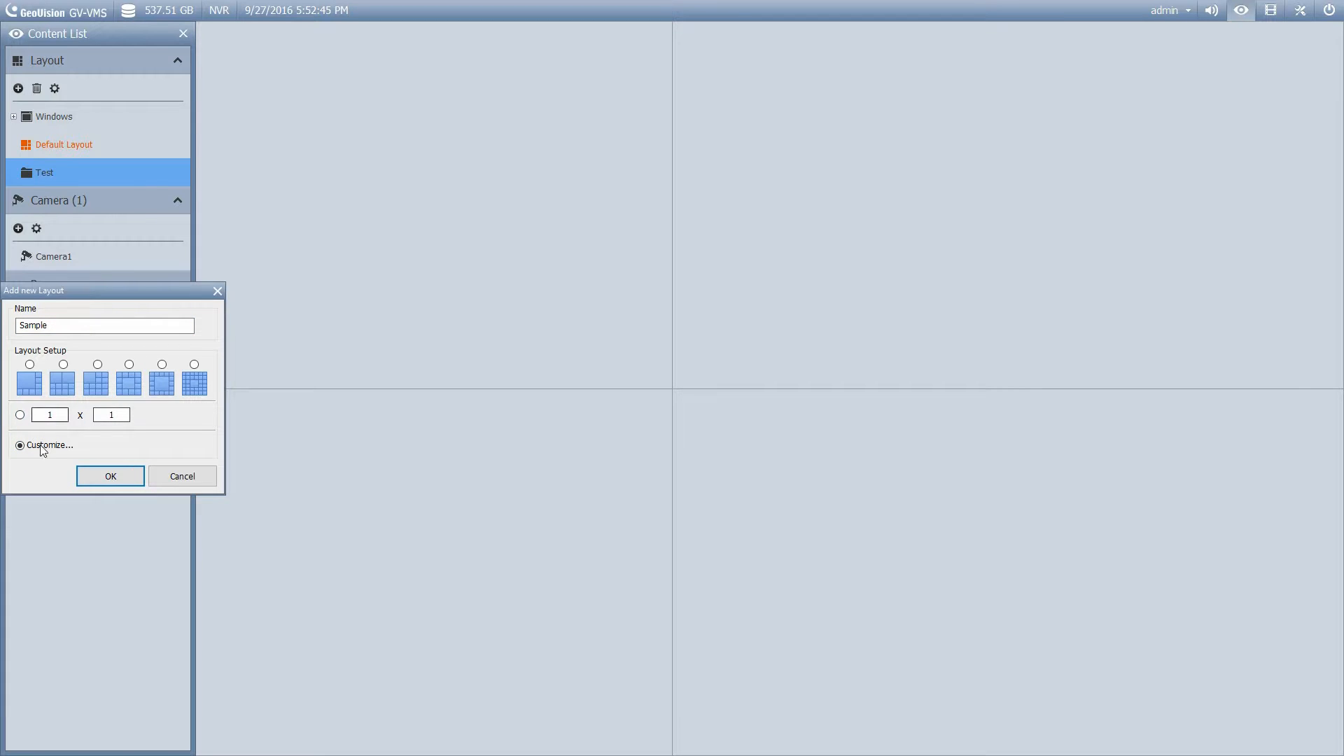
{"action": "left_click", "coordinate": [109, 476]}
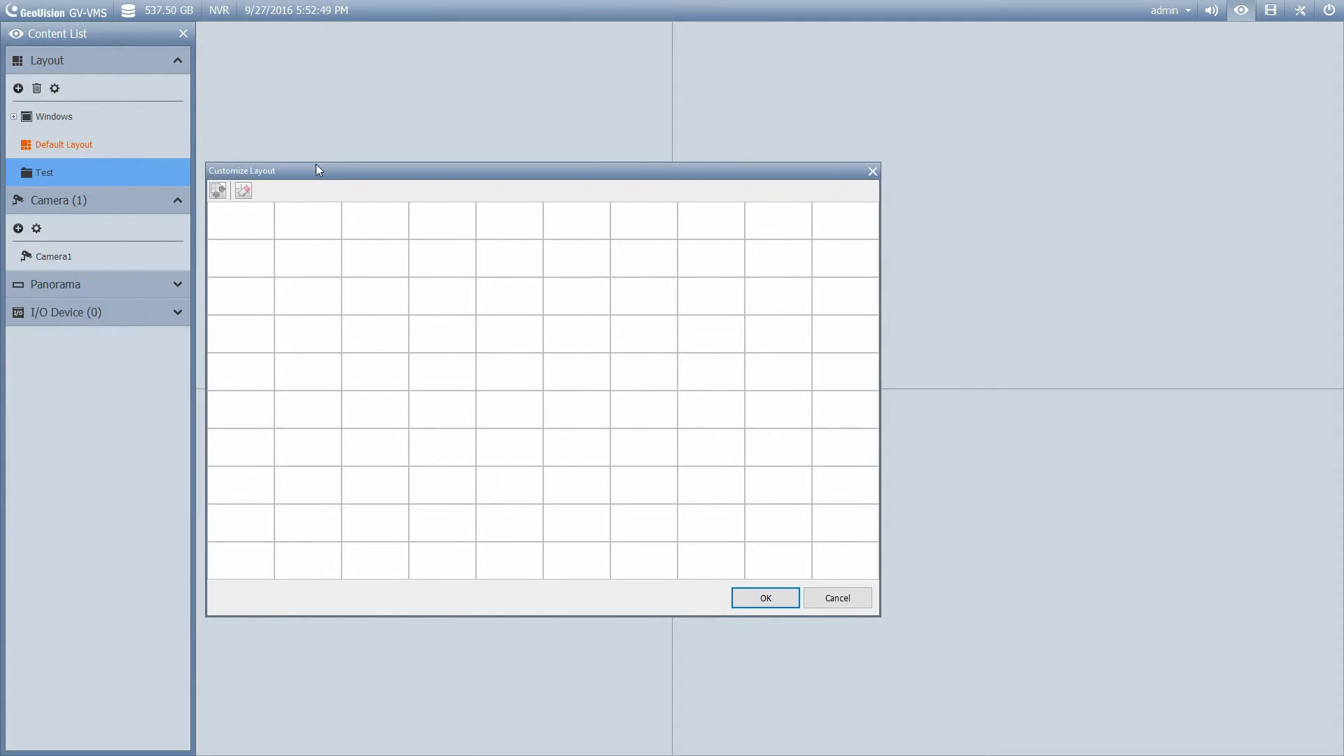
{"action": "mouse_move", "coordinate": [224, 189]}
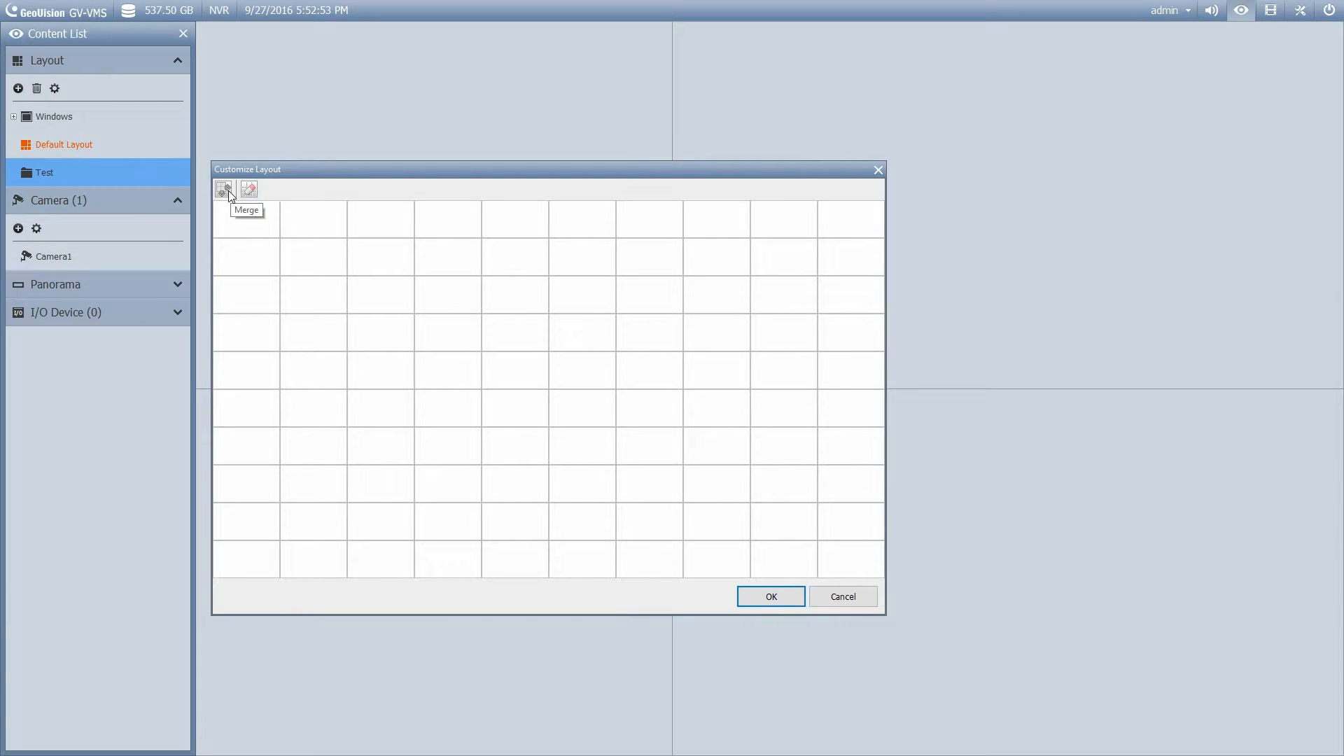
Step: Merge the lower-right cell block and another cell group into larger tiles, confirming the grid
{"action": "left_click_drag", "start_coordinate": [762, 510], "coordinate": [873, 570]}
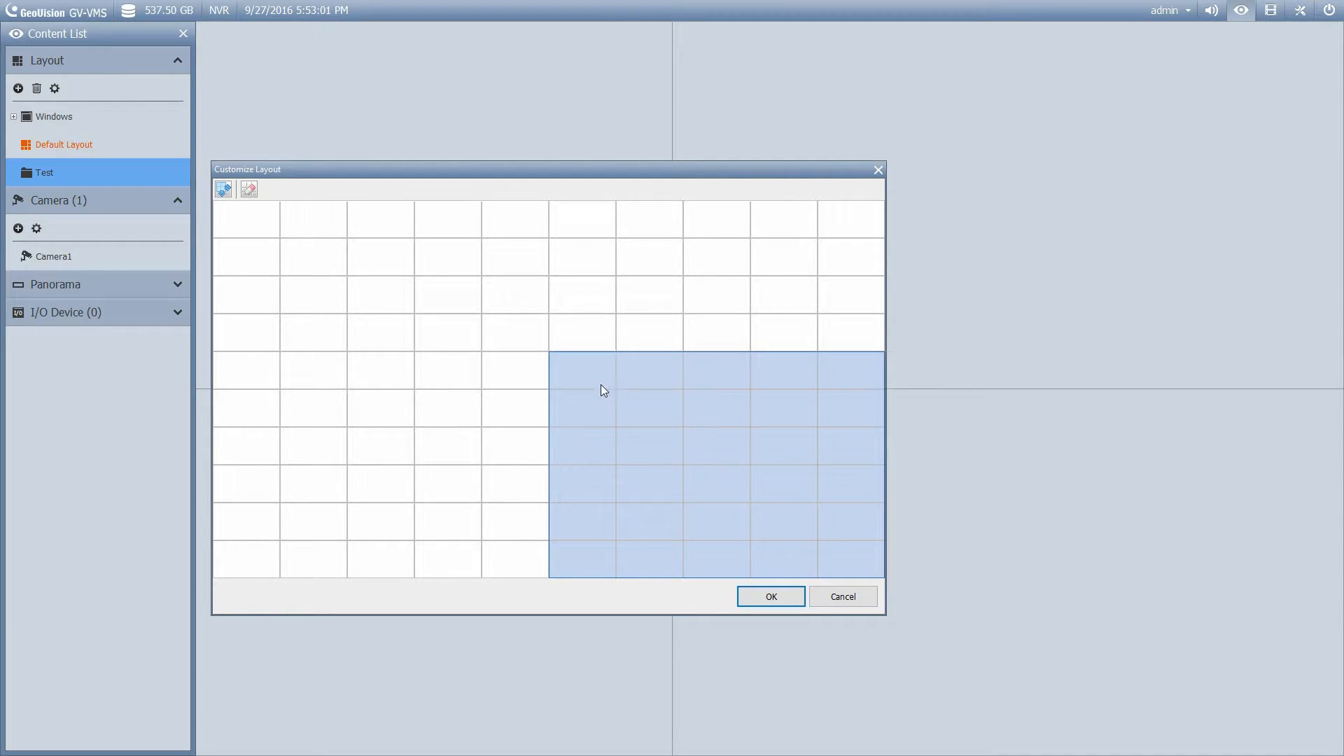
{"action": "left_click", "coordinate": [223, 189]}
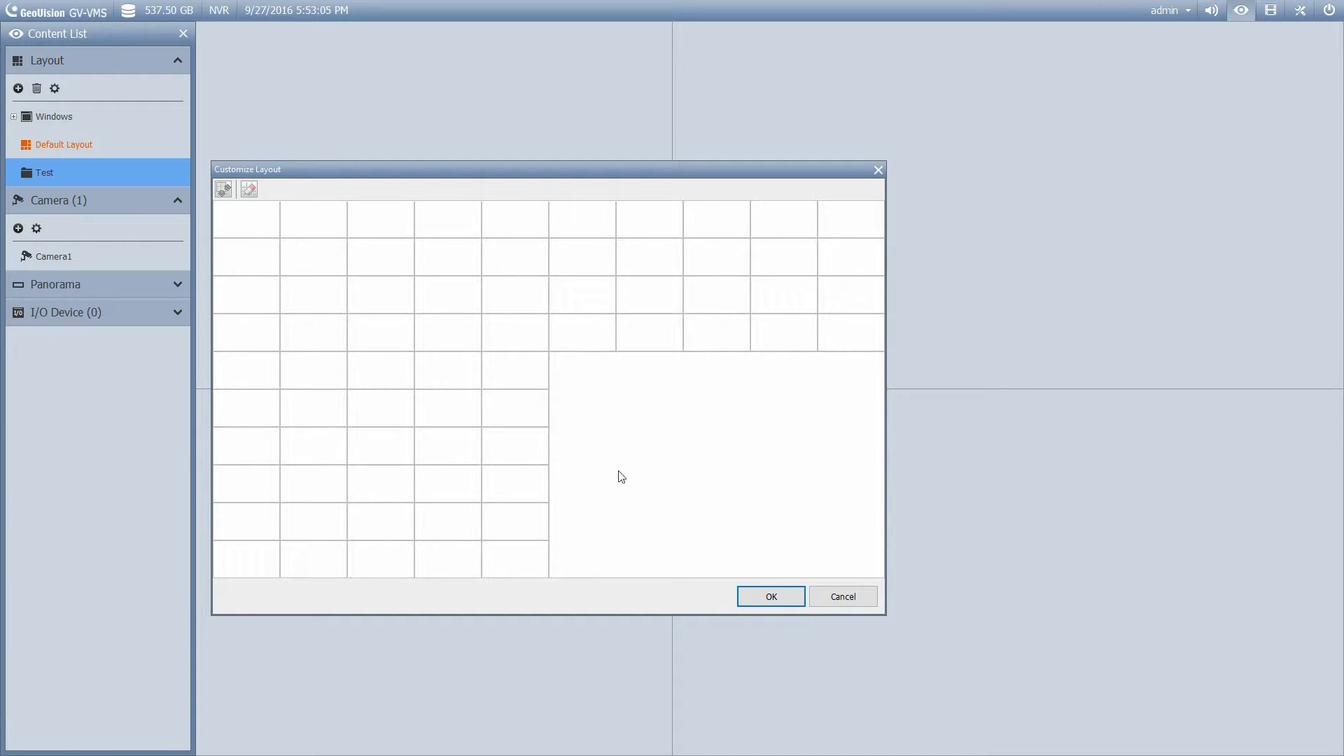
{"action": "mouse_move", "coordinate": [781, 367]}
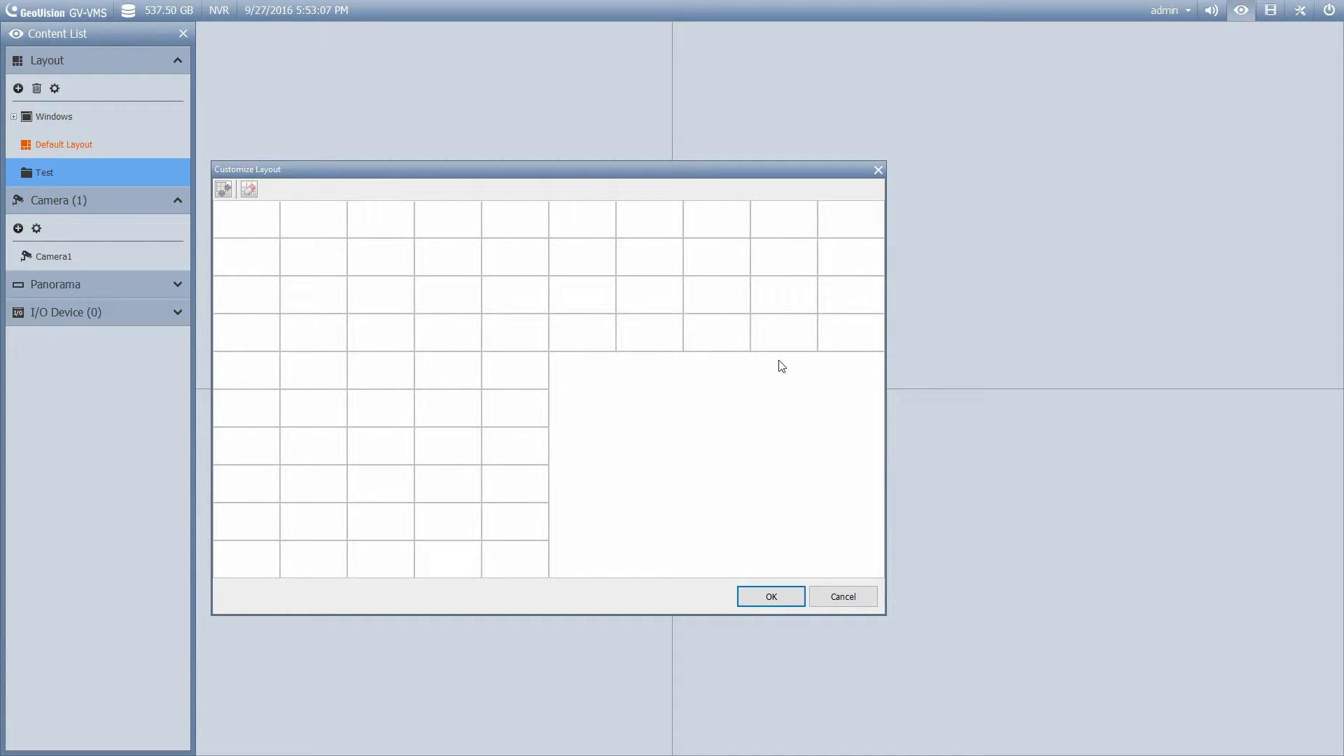
{"action": "mouse_move", "coordinate": [393, 308]}
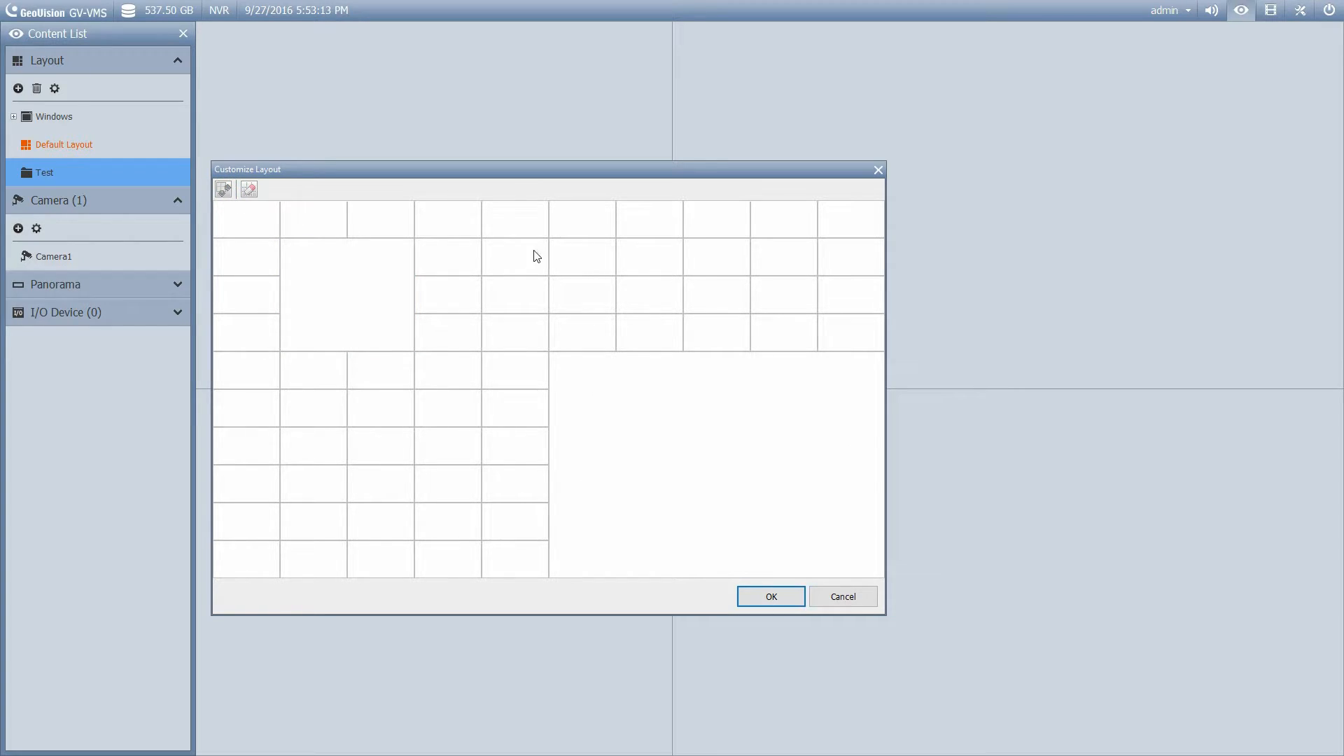
{"action": "left_click_drag", "start_coordinate": [291, 441], "coordinate": [476, 536]}
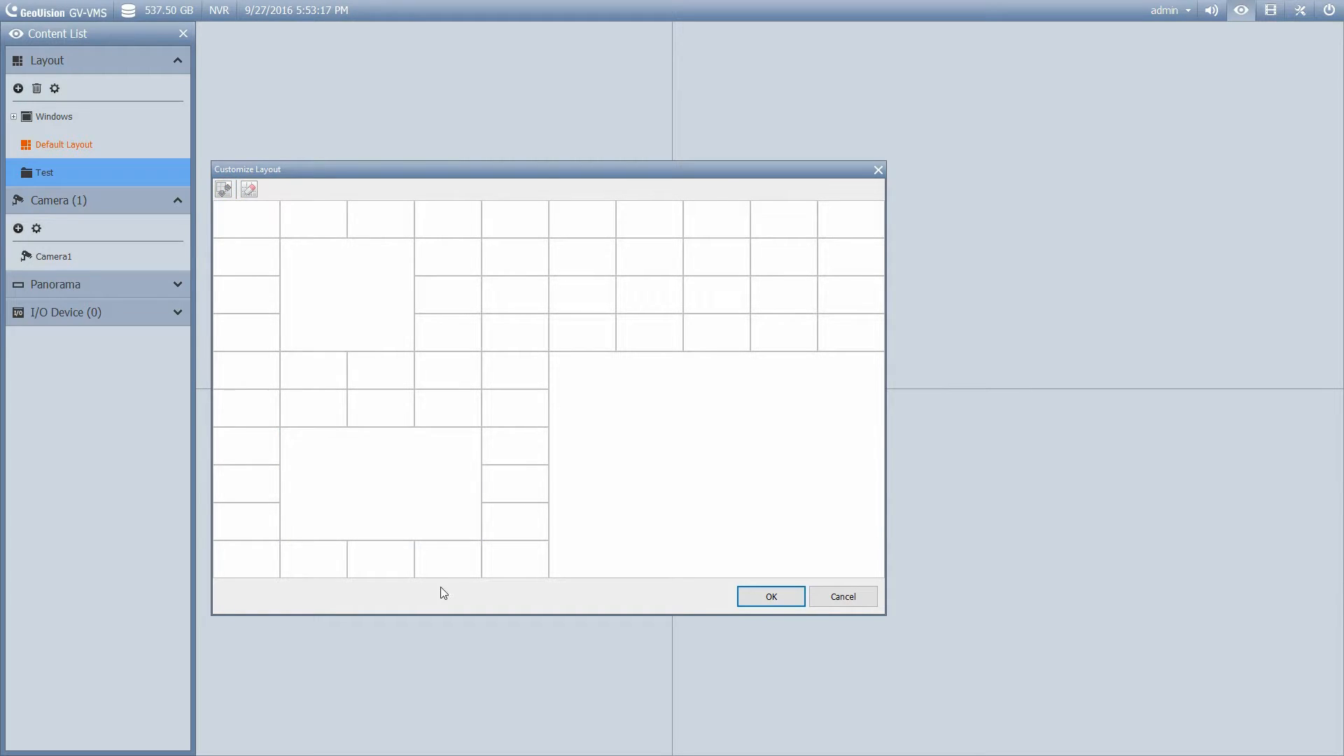
{"action": "left_click", "coordinate": [768, 596]}
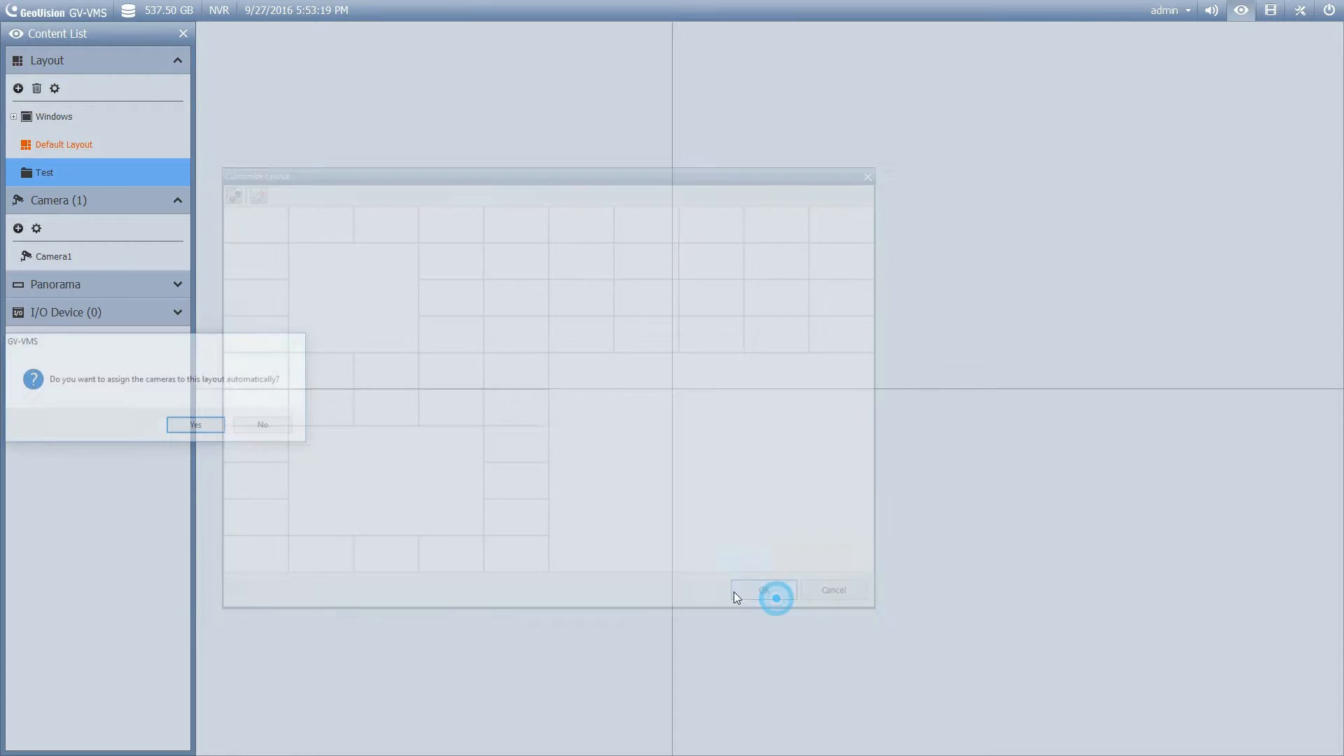
Step: Finish the Sample layout under Test without assigning cameras automatically
{"action": "left_click", "coordinate": [762, 590]}
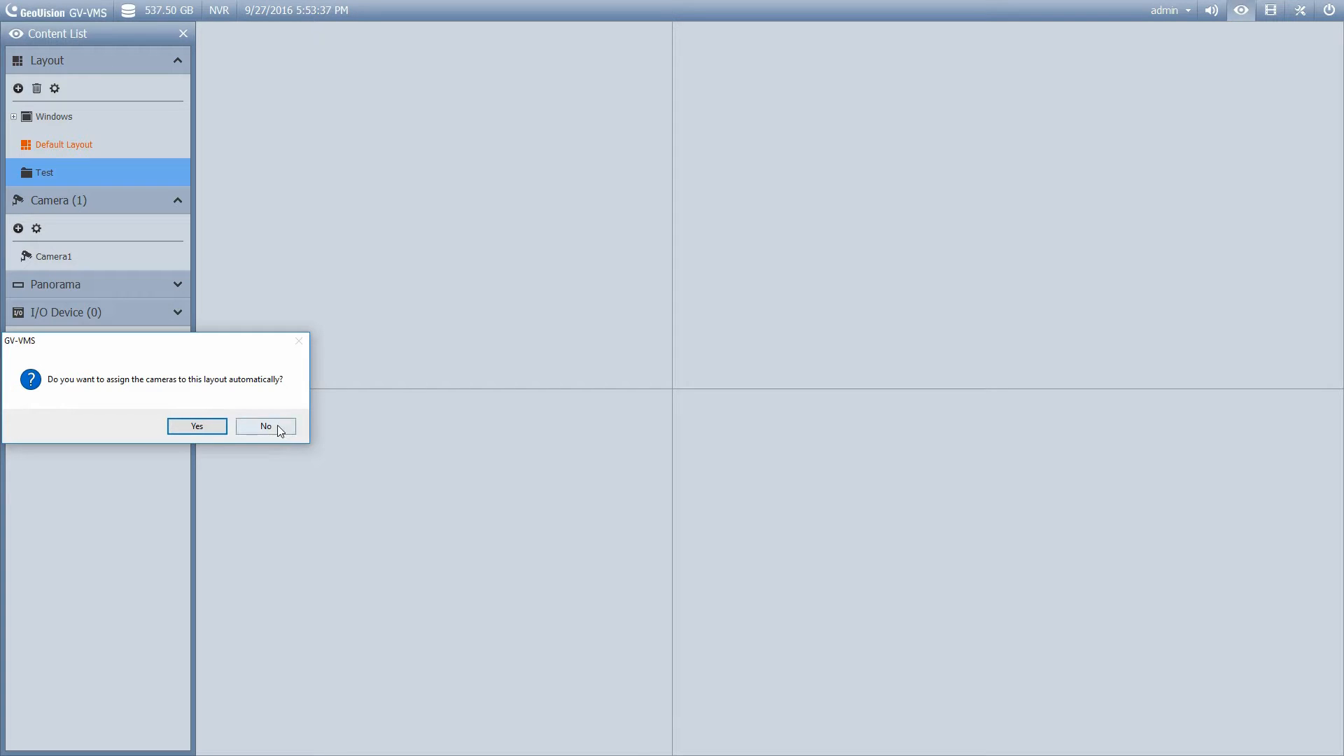
{"action": "left_click", "coordinate": [266, 425]}
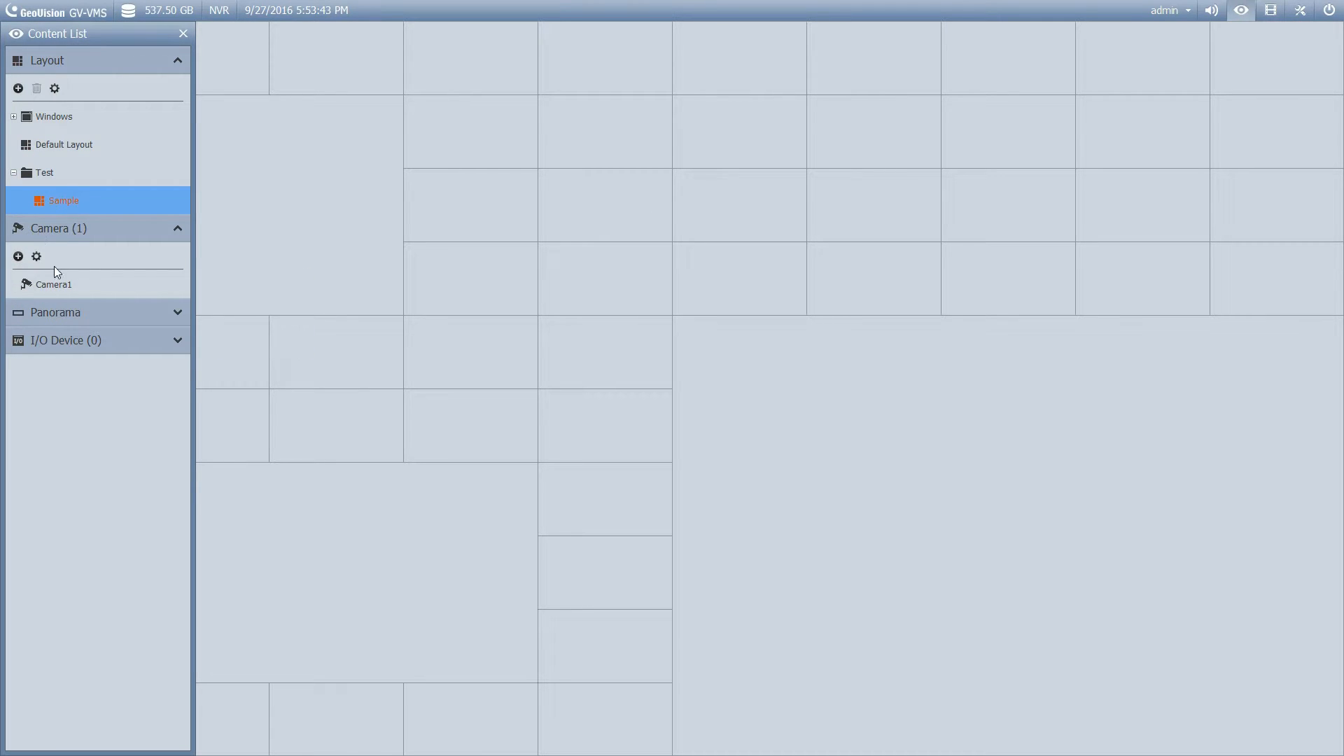
{"action": "mouse_move", "coordinate": [83, 286]}
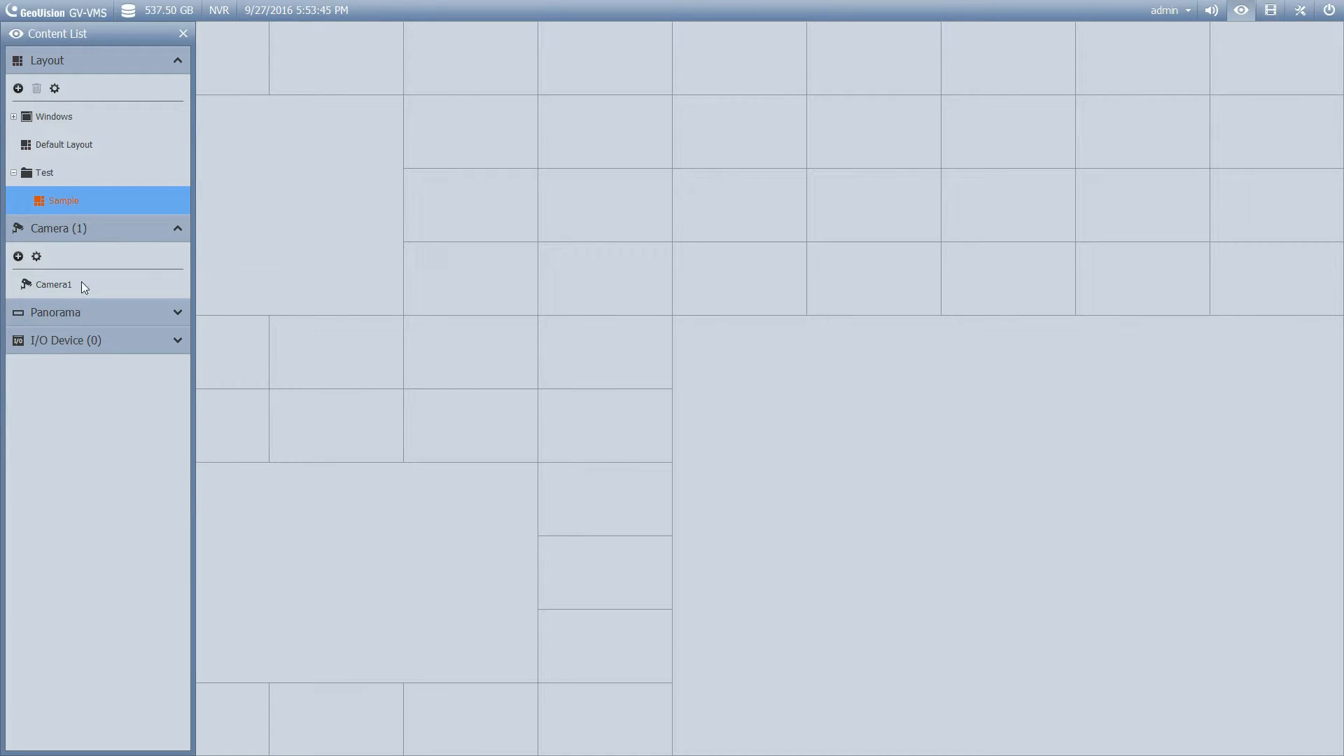
Step: Place Camera1 in the large merged cell and further cells, then hide the content list
{"action": "left_click", "coordinate": [53, 284]}
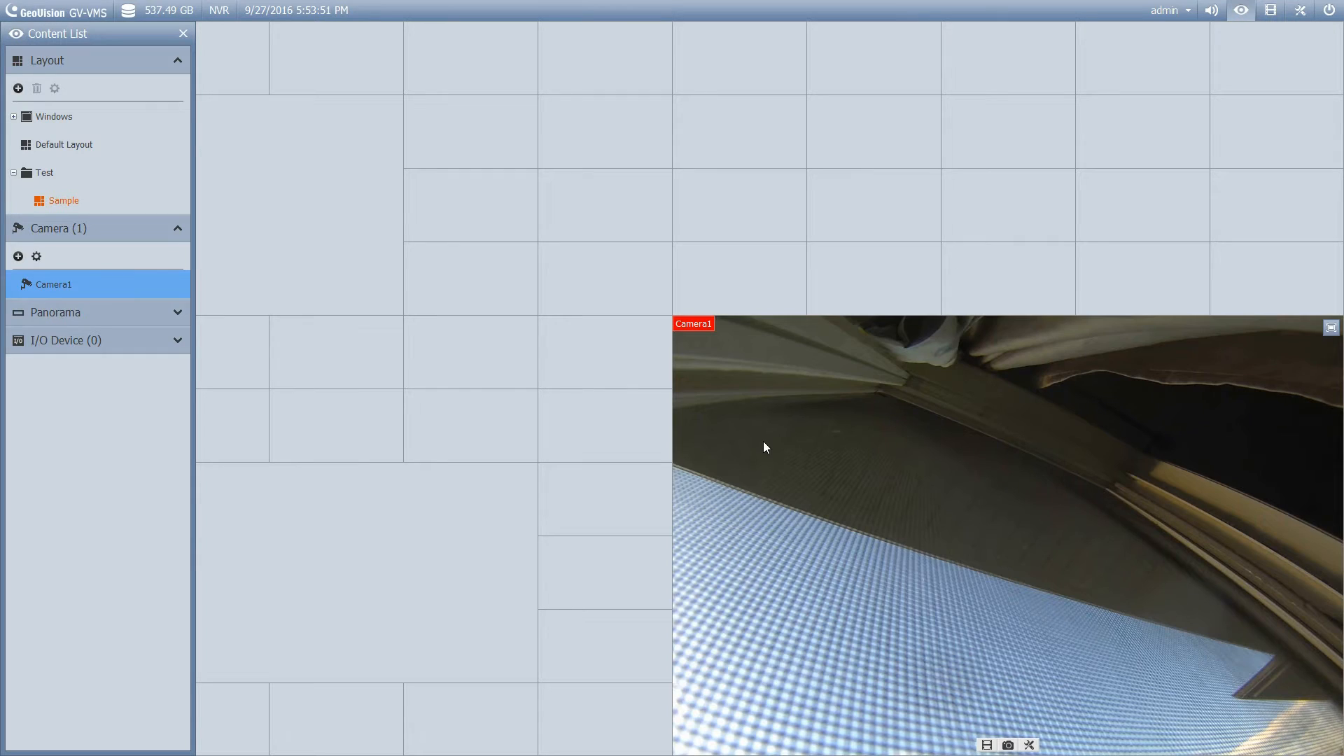
{"action": "mouse_move", "coordinate": [718, 434]}
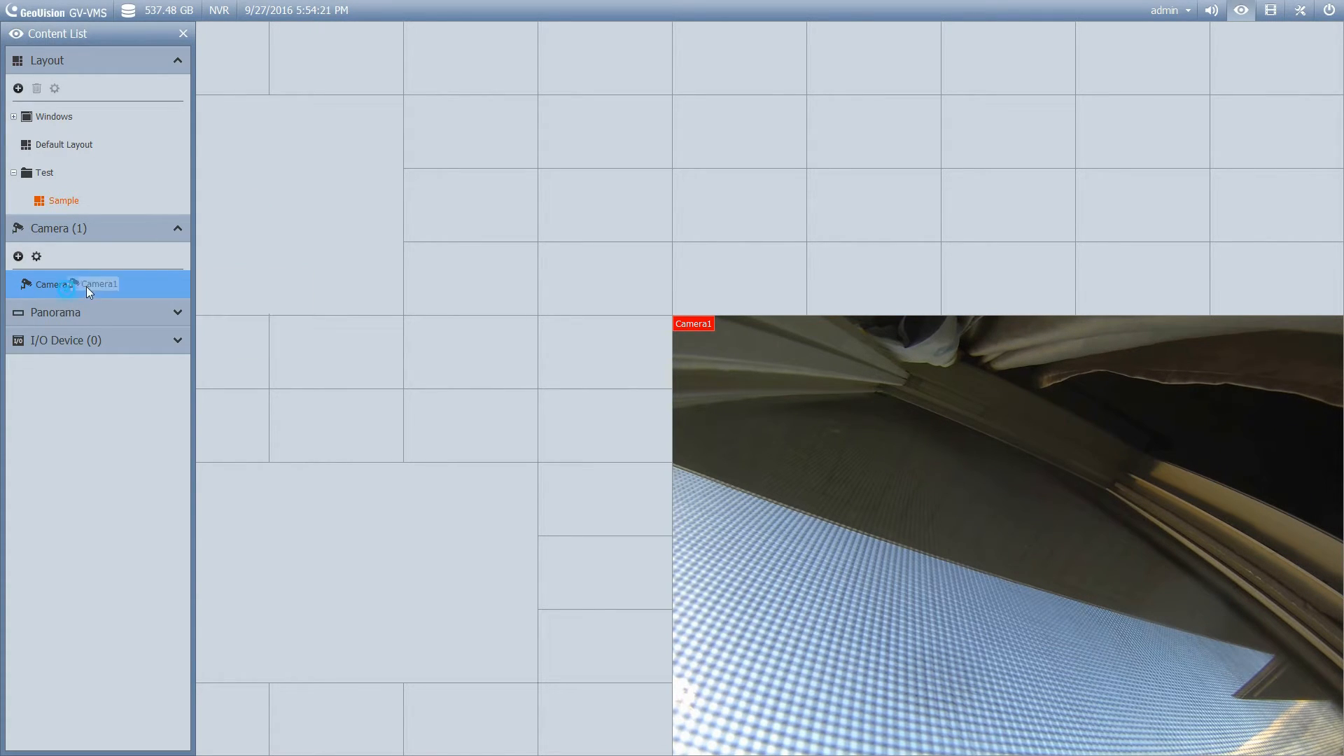
{"action": "left_click_drag", "start_coordinate": [53, 284], "coordinate": [298, 205]}
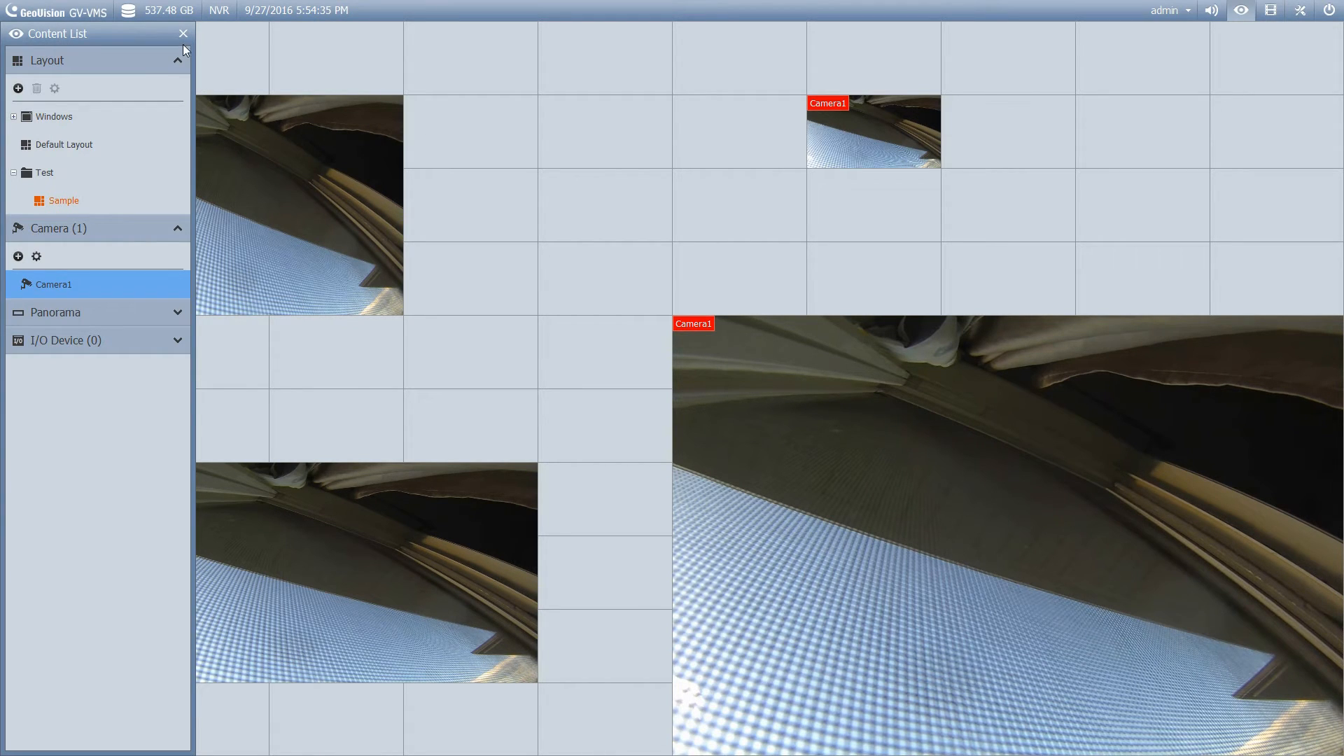
{"action": "left_click", "coordinate": [182, 33]}
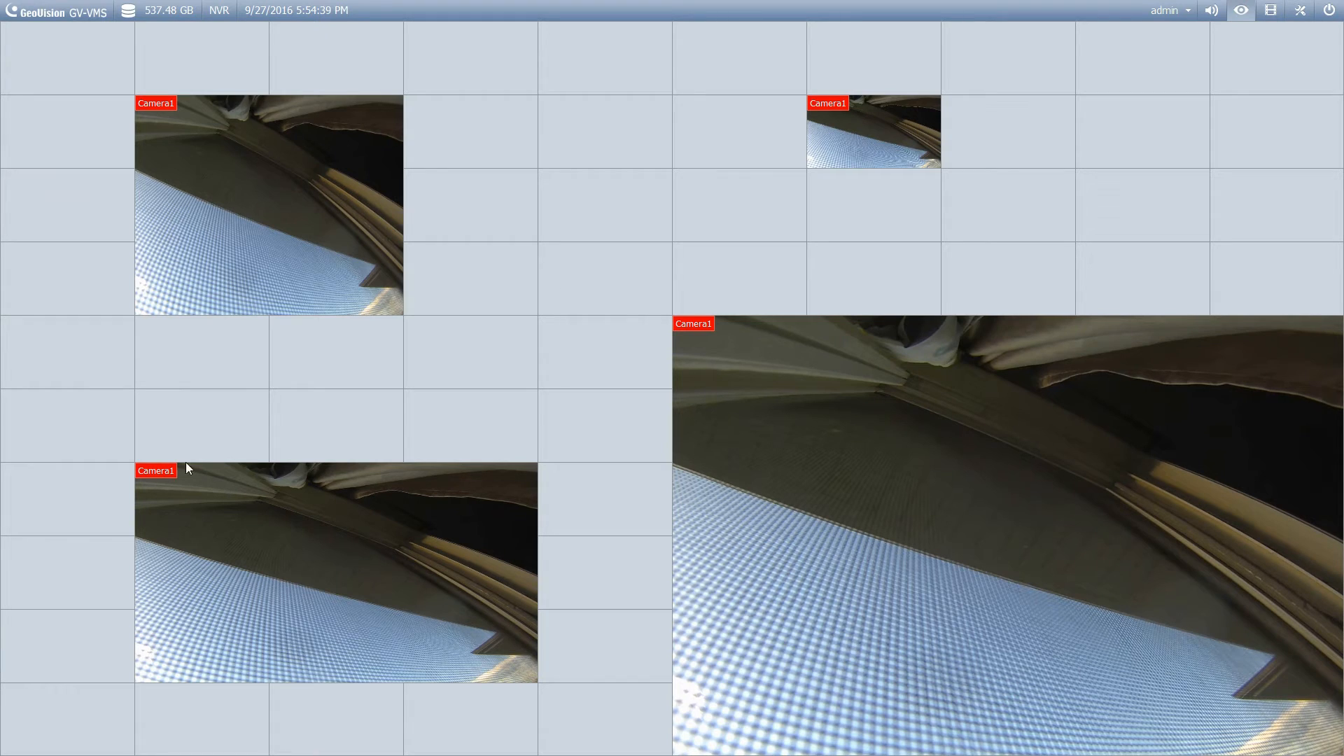
{"action": "mouse_move", "coordinate": [1299, 9]}
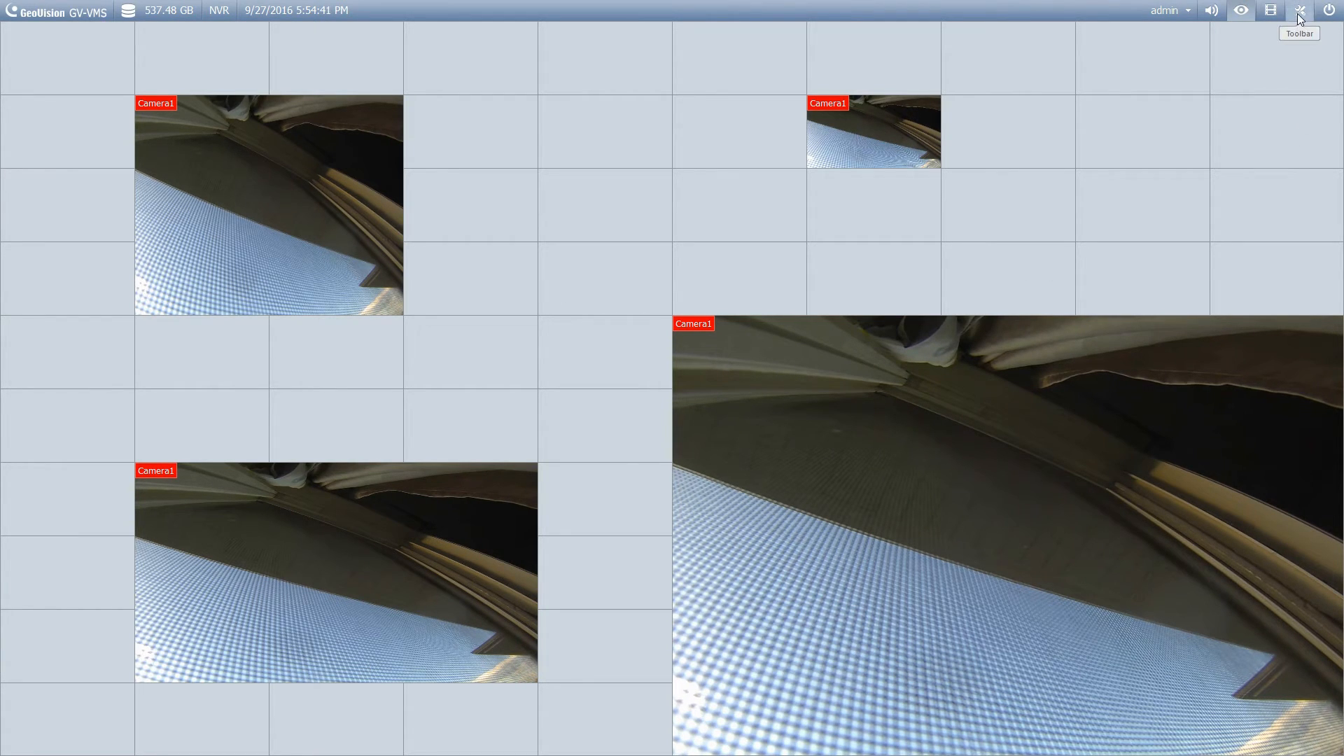
Step: Create a 1x1 layout named Single under Test with cameras assigned automatically
{"action": "left_click", "coordinate": [1299, 10]}
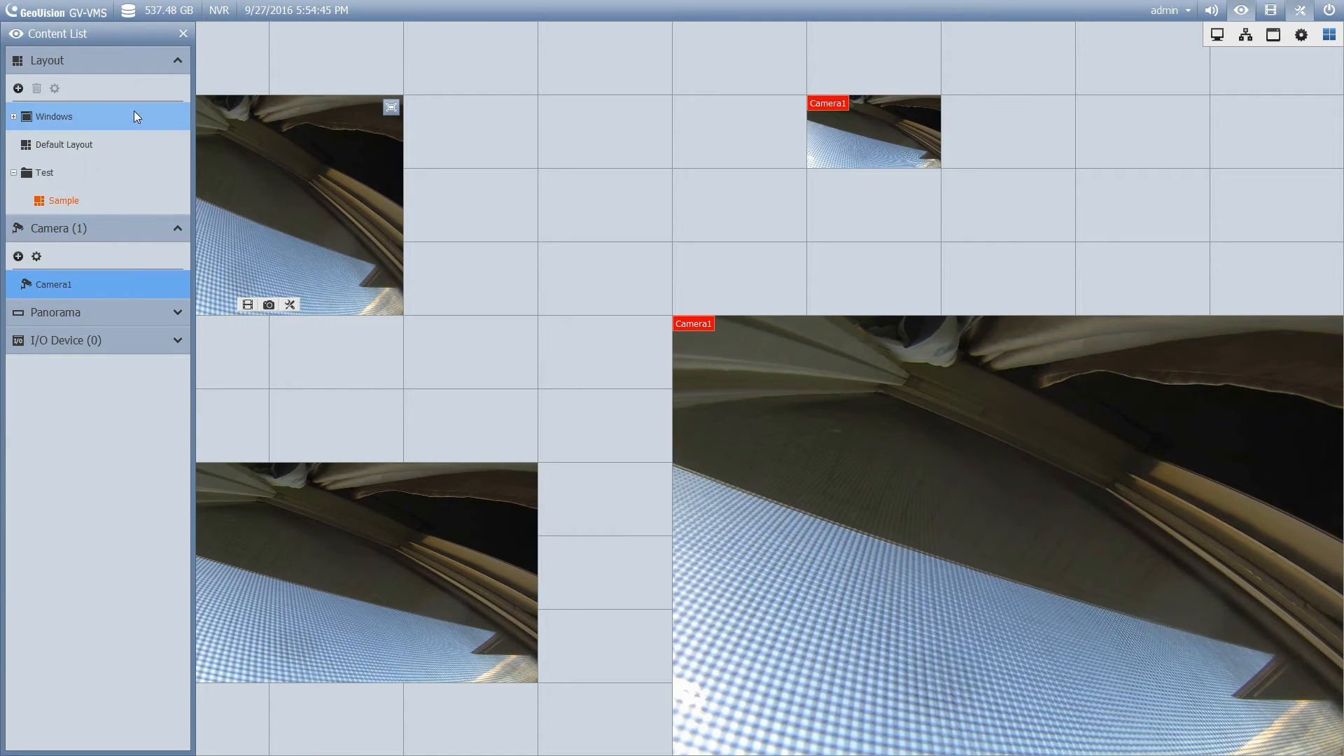
{"action": "left_click", "coordinate": [17, 89]}
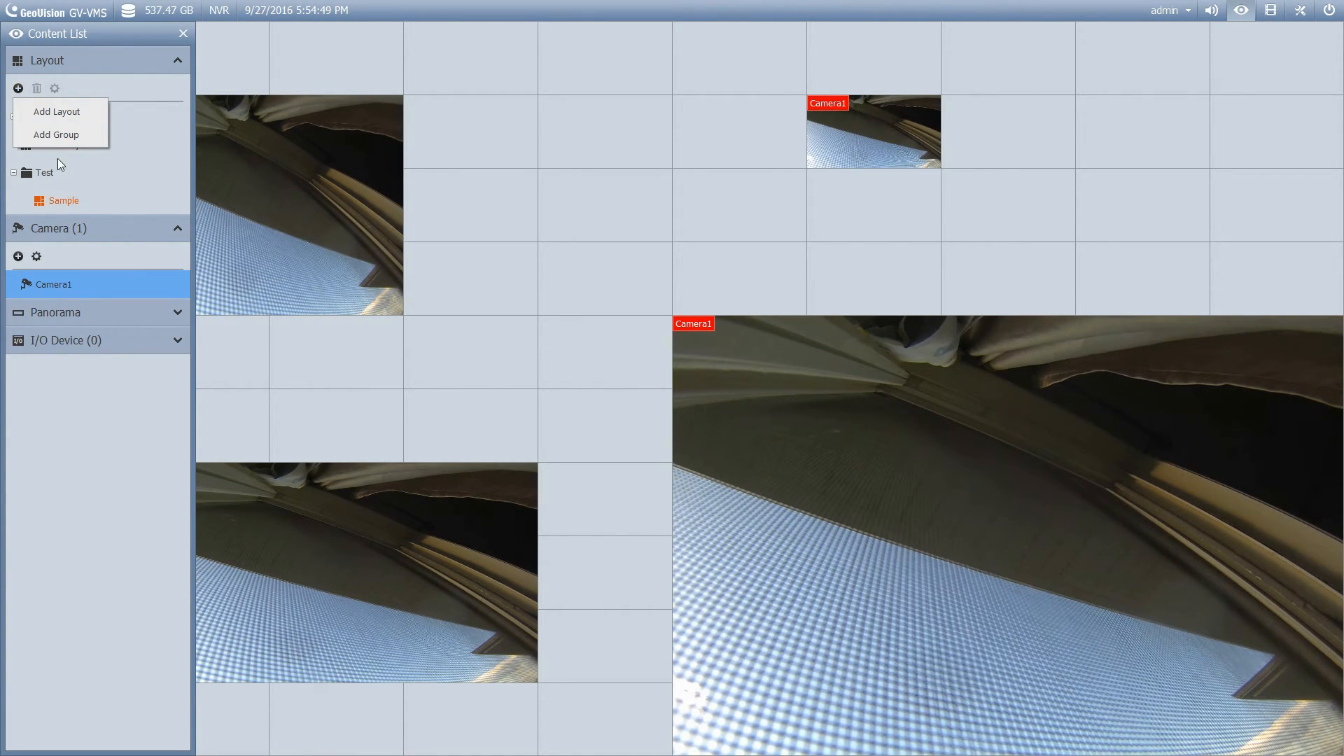
{"action": "left_click", "coordinate": [56, 110]}
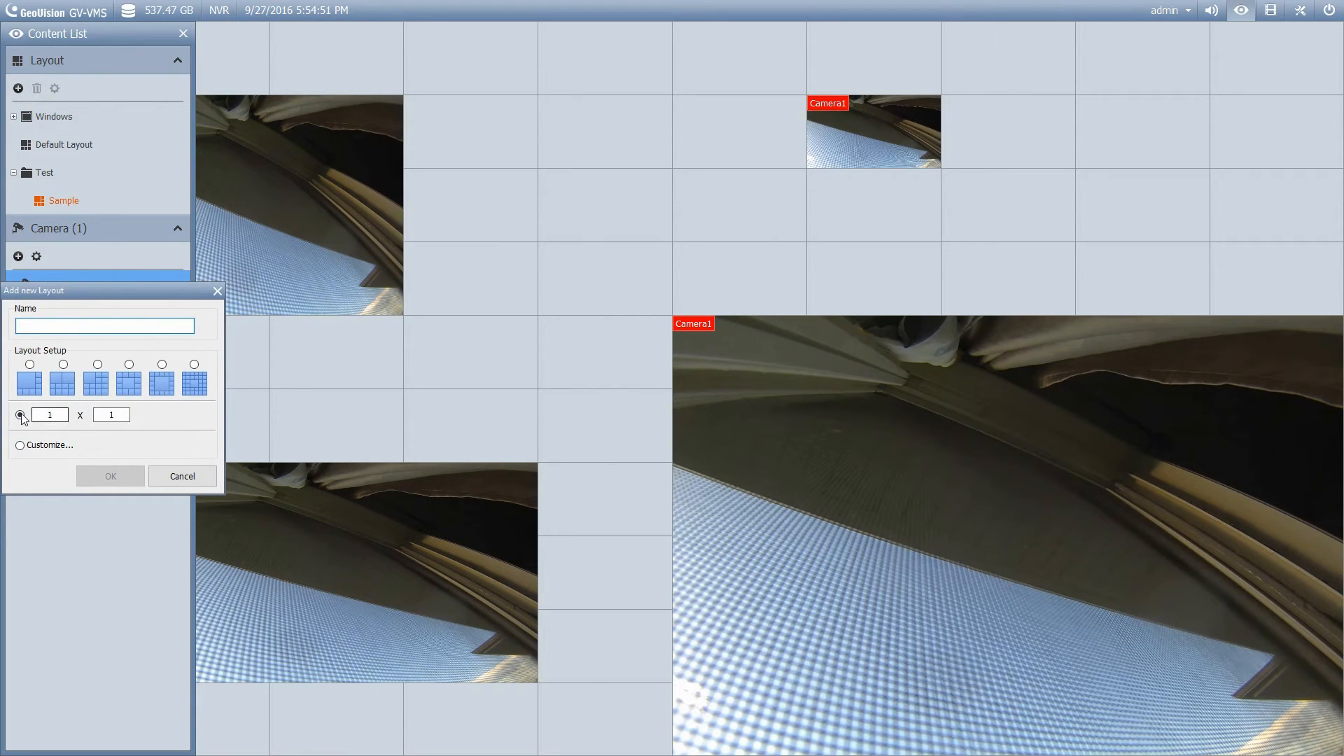
{"action": "type", "text": "Single"}
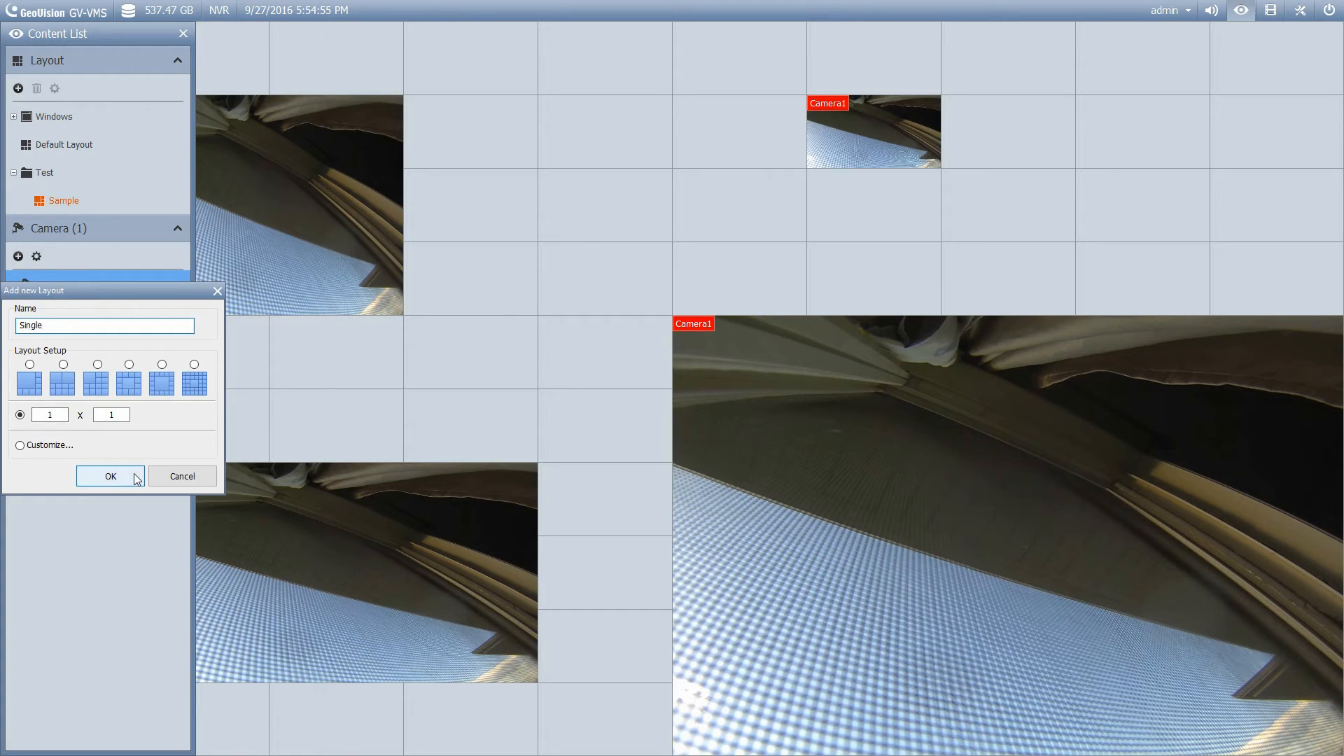
{"action": "left_click", "coordinate": [109, 476]}
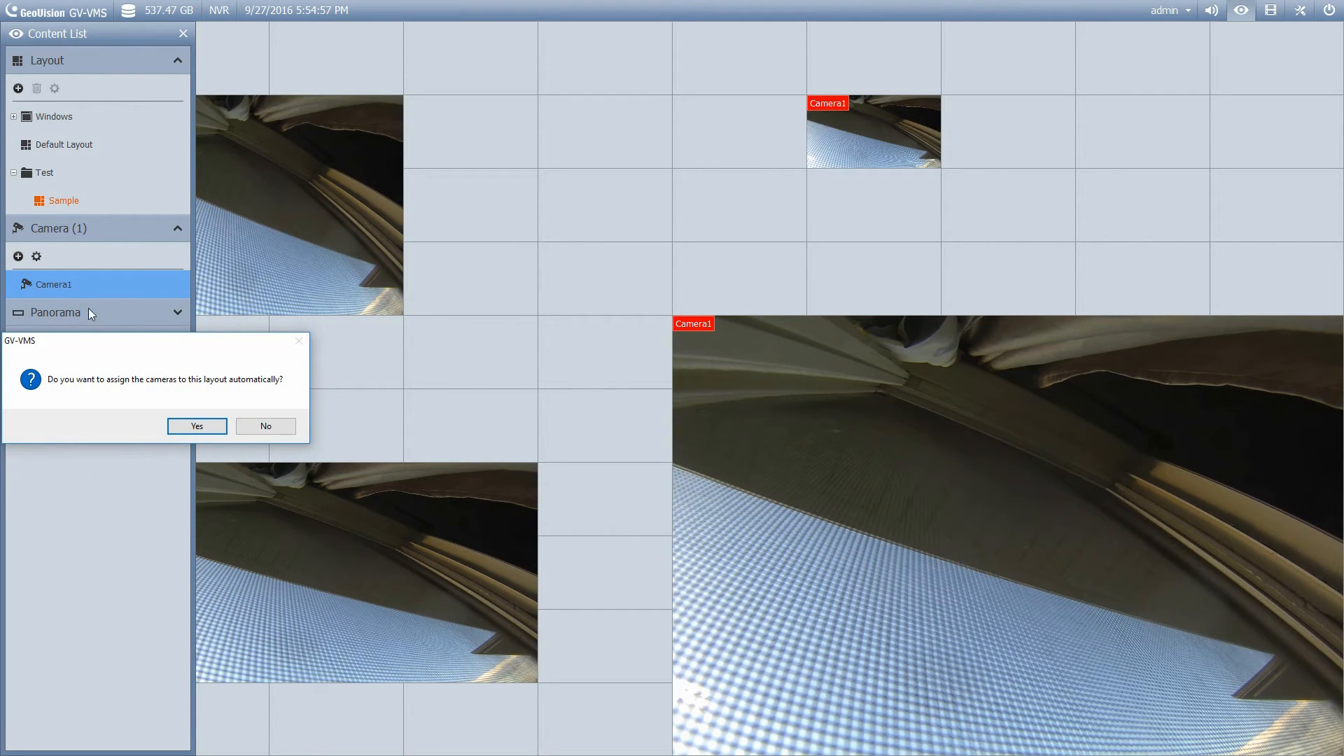
{"action": "left_click", "coordinate": [196, 425]}
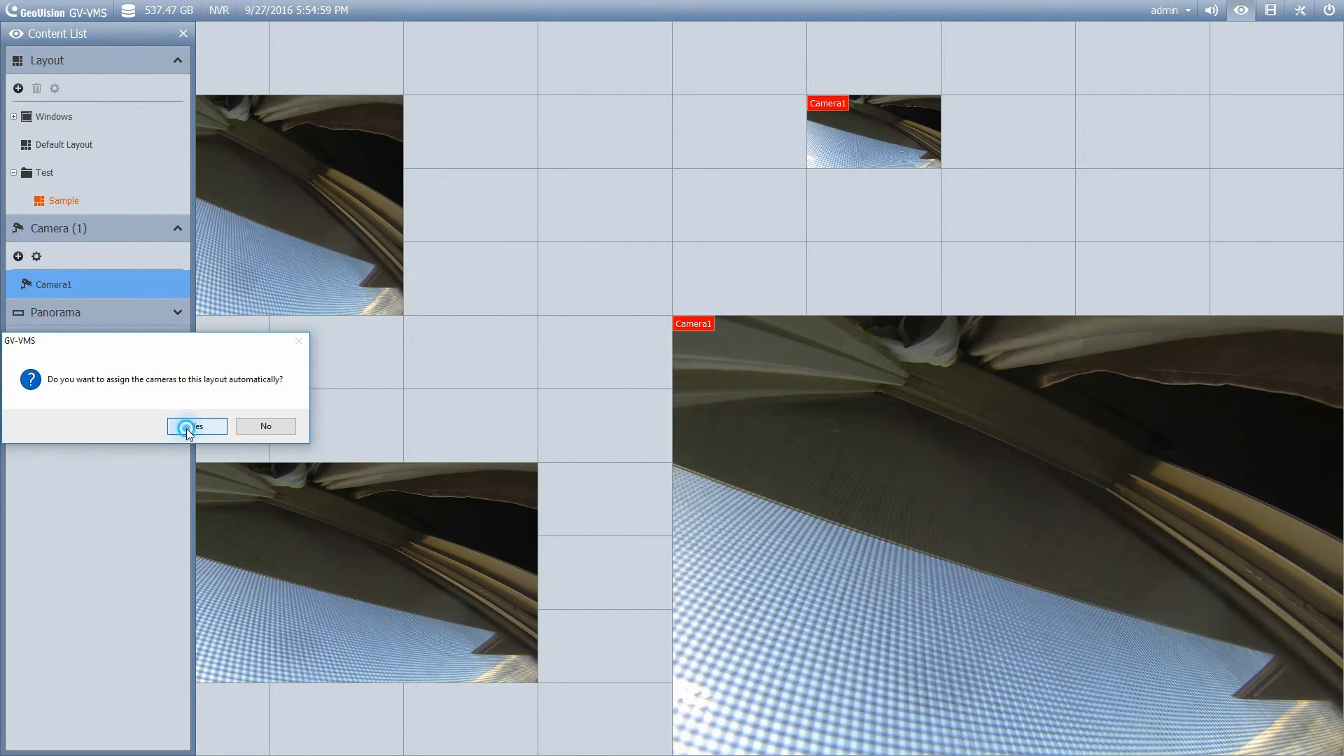
{"action": "left_click", "coordinate": [196, 426]}
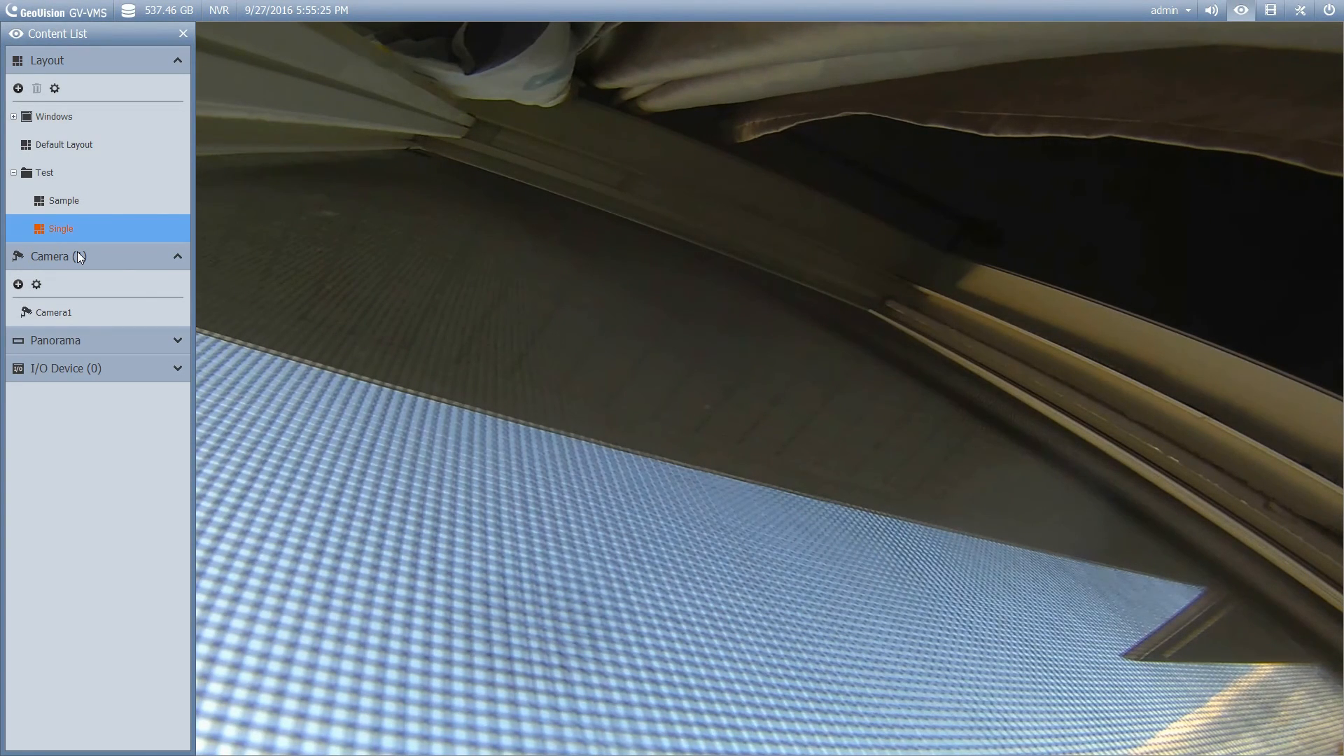
{"action": "left_click", "coordinate": [64, 200]}
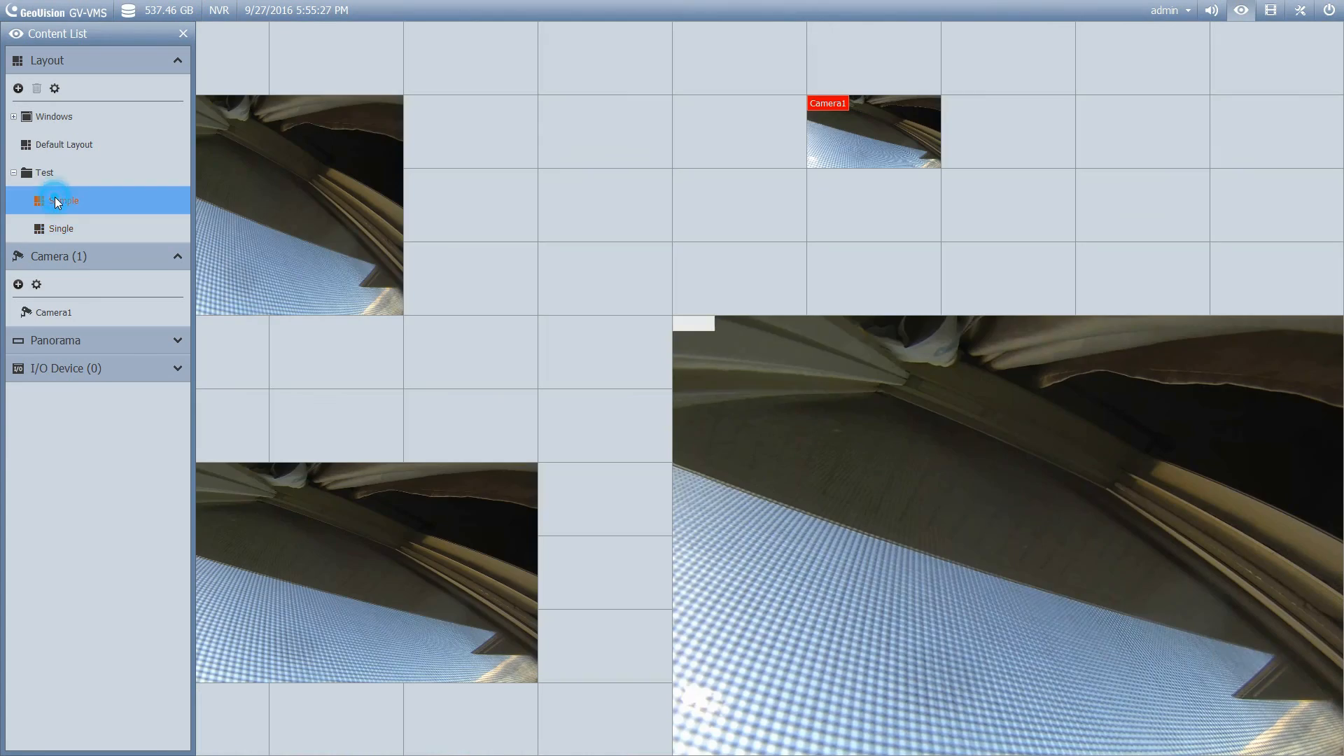
{"action": "left_click", "coordinate": [60, 228]}
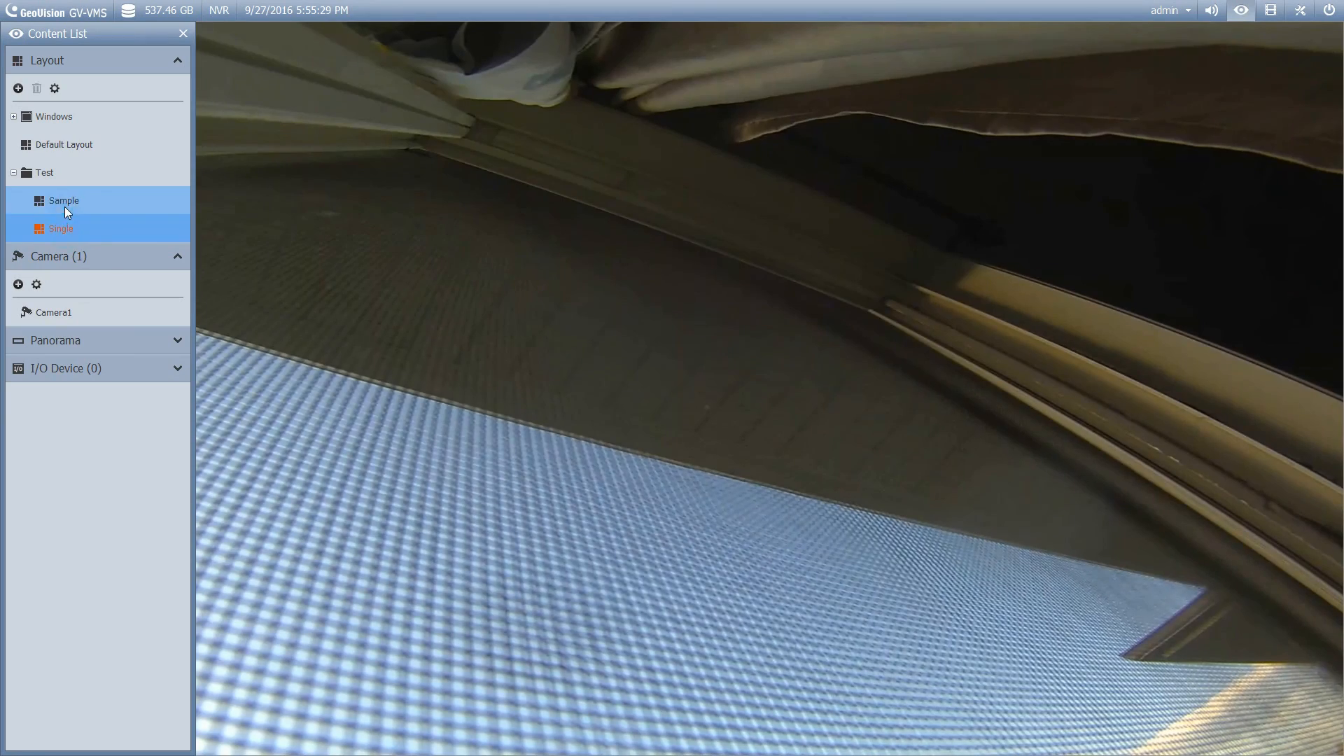